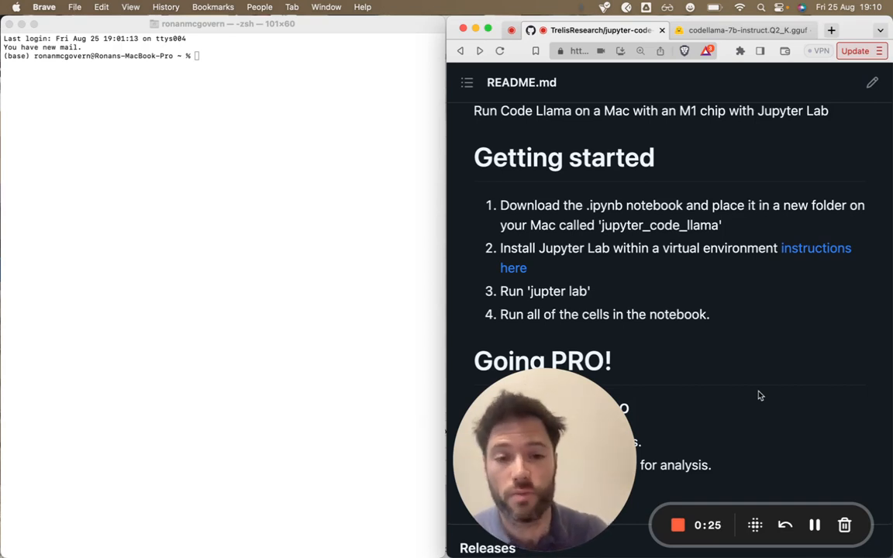
mouse_move(629, 453)
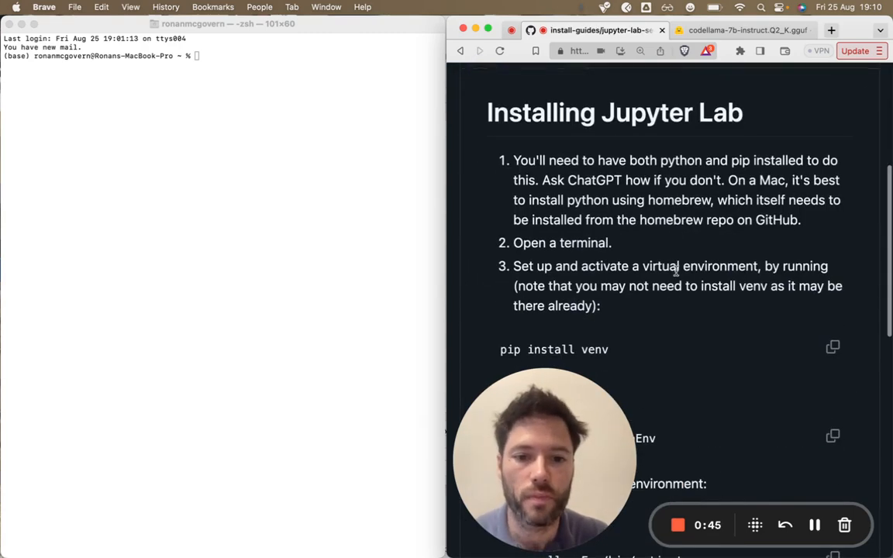
- Create the llamaEnv virtual environment with 'python -m venv llamaEnv'
scroll(down, 3)
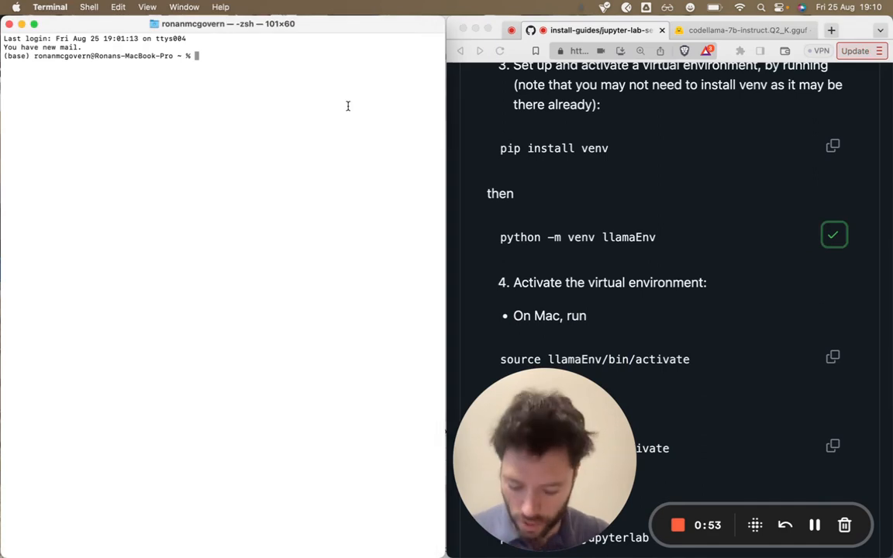
text(python -m venv llamaEnv)
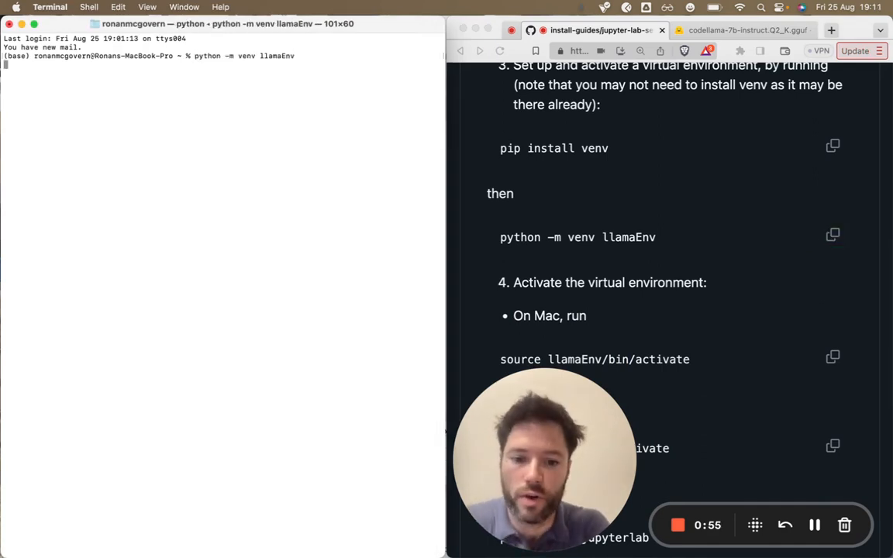
key(Return)
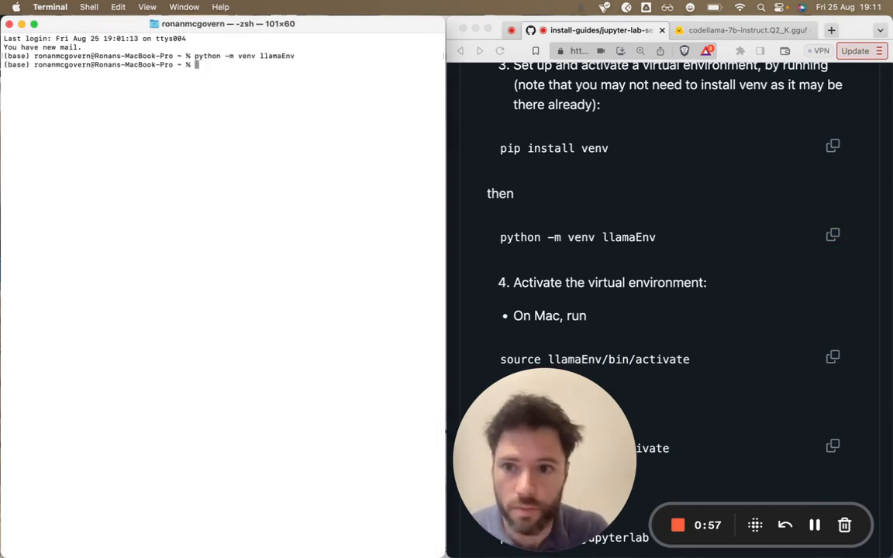
- Activate llamaEnv and copy the 'pip install jupyterlab' command from the guide
scroll(down, 3)
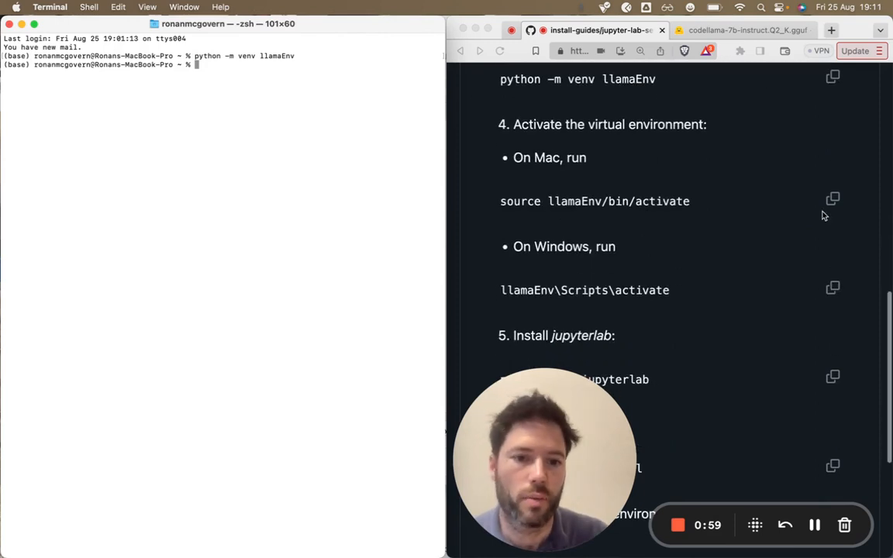
click(833, 199)
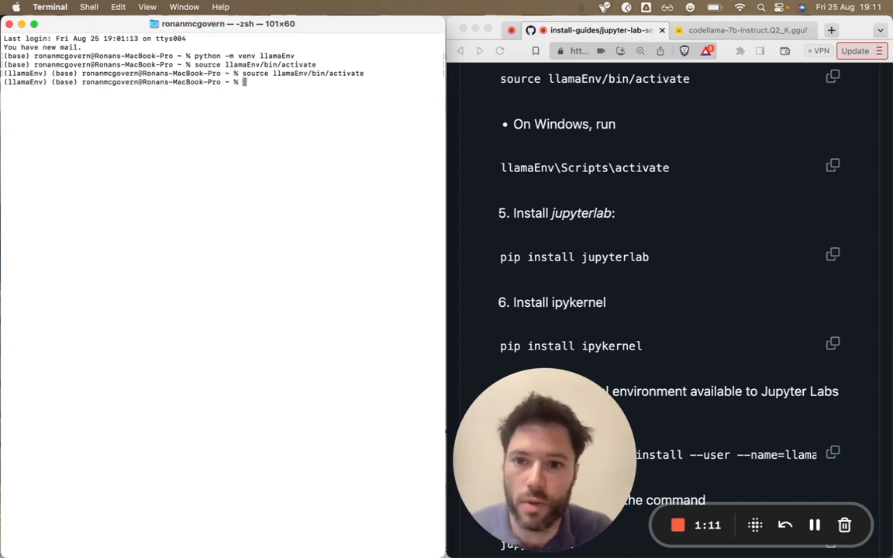
mouse_move(559, 186)
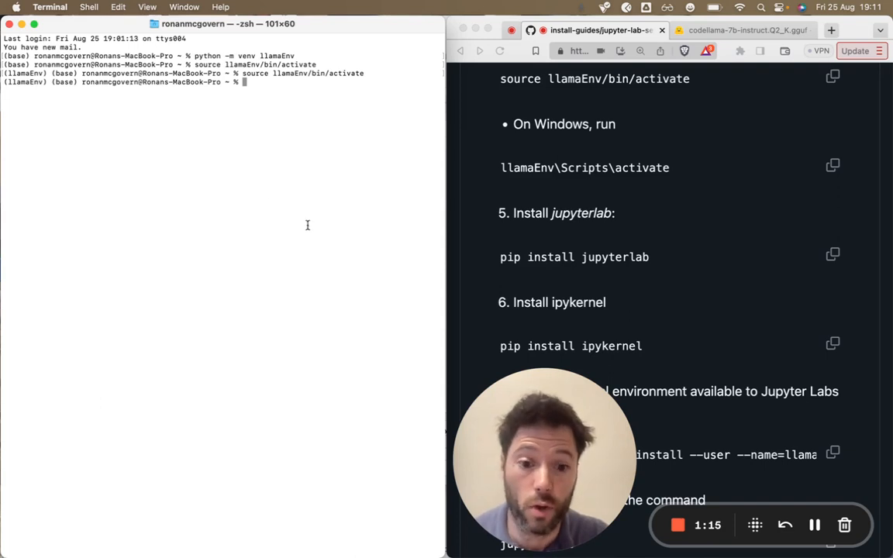
scroll(down, 3)
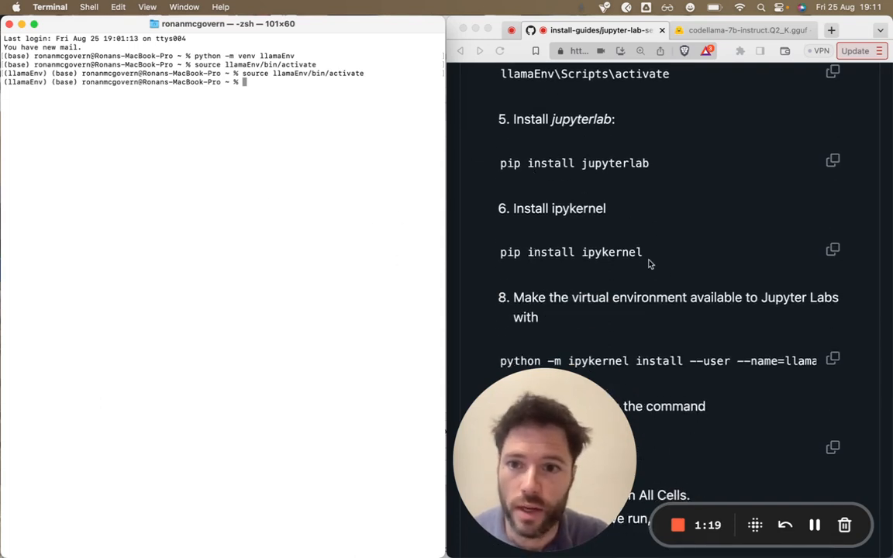
mouse_move(841, 164)
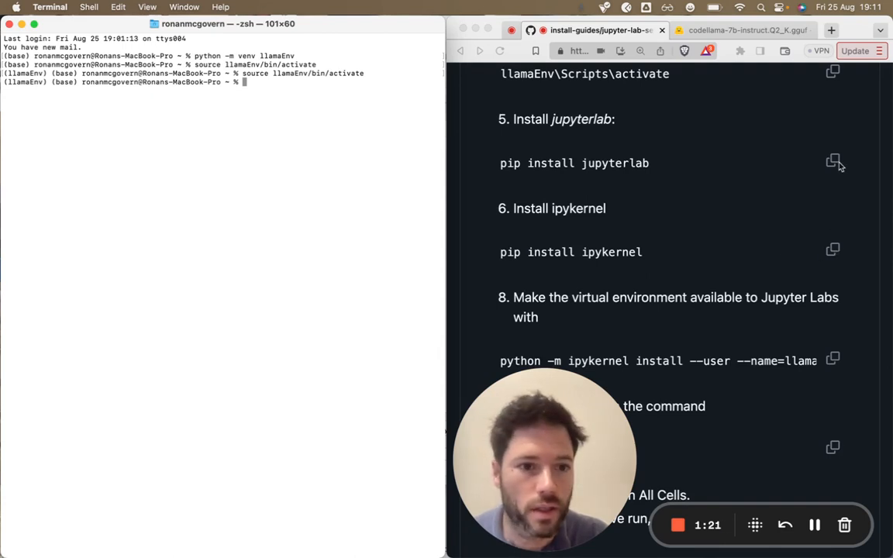
click(834, 160)
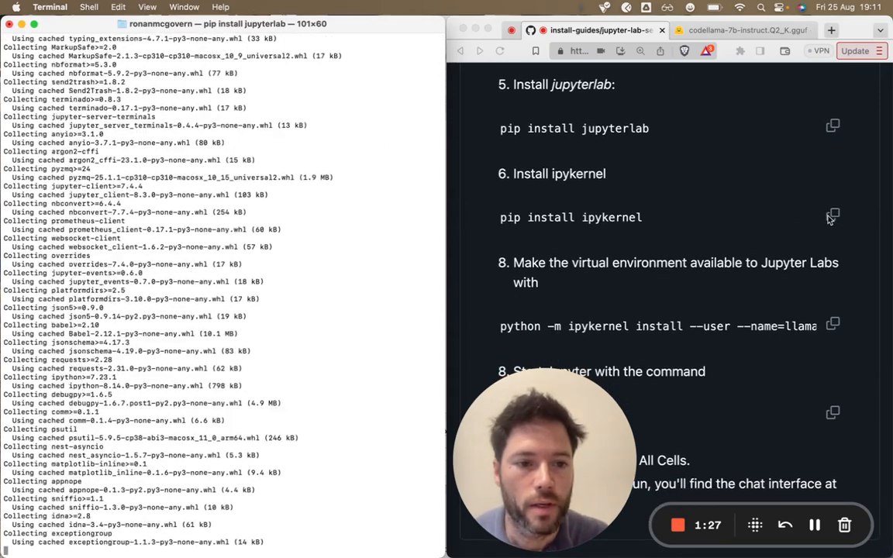
- Install ipykernel and register llamaEnv as a Jupyter kernel
click(833, 214)
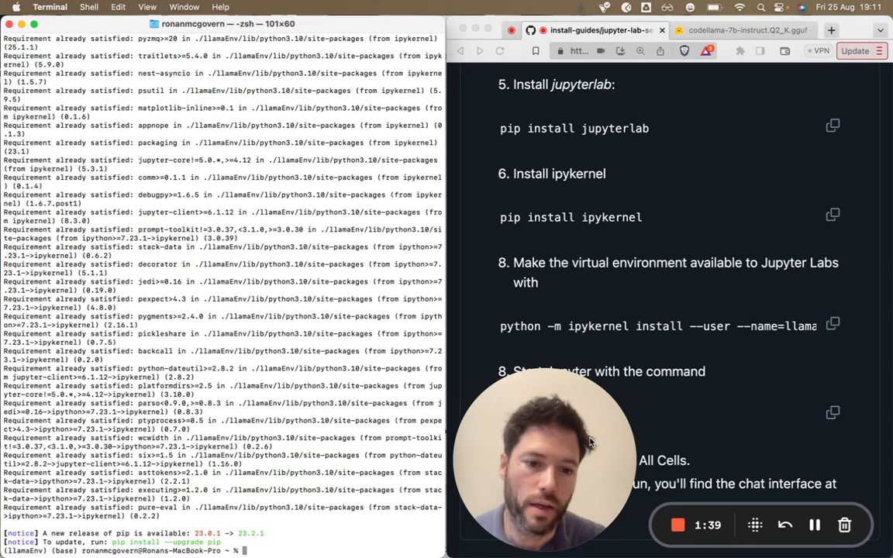
mouse_move(613, 337)
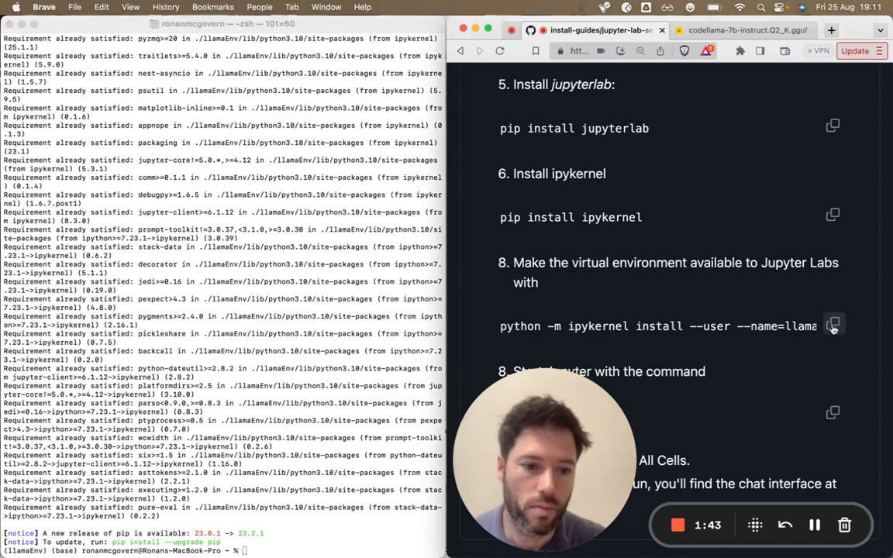
click(833, 324)
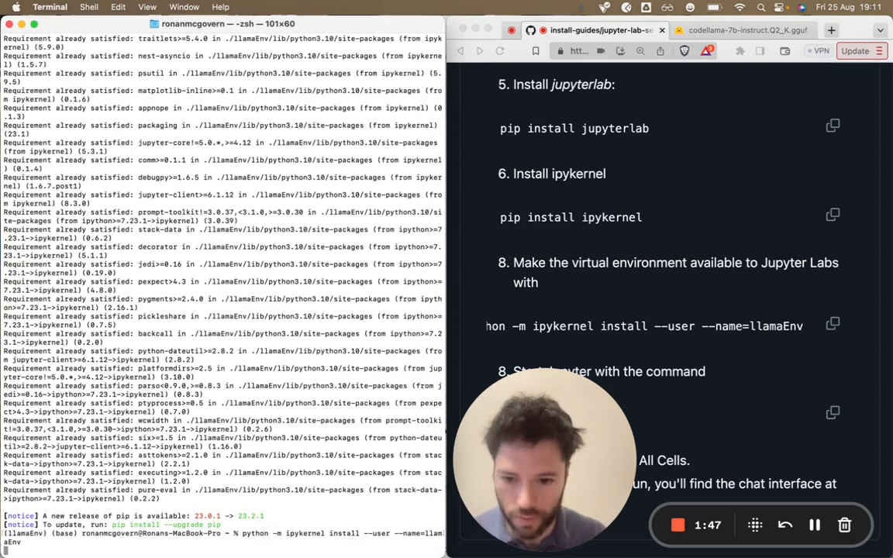
click(564, 456)
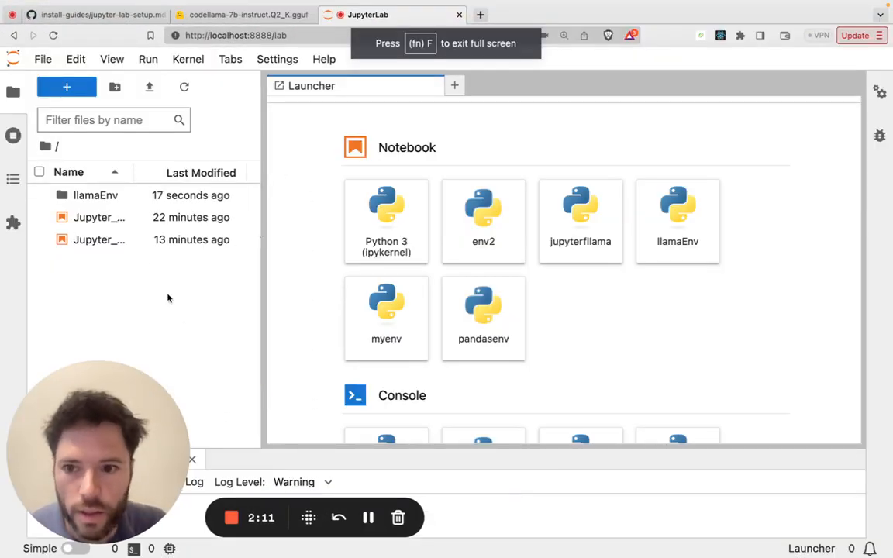
mouse_move(279, 271)
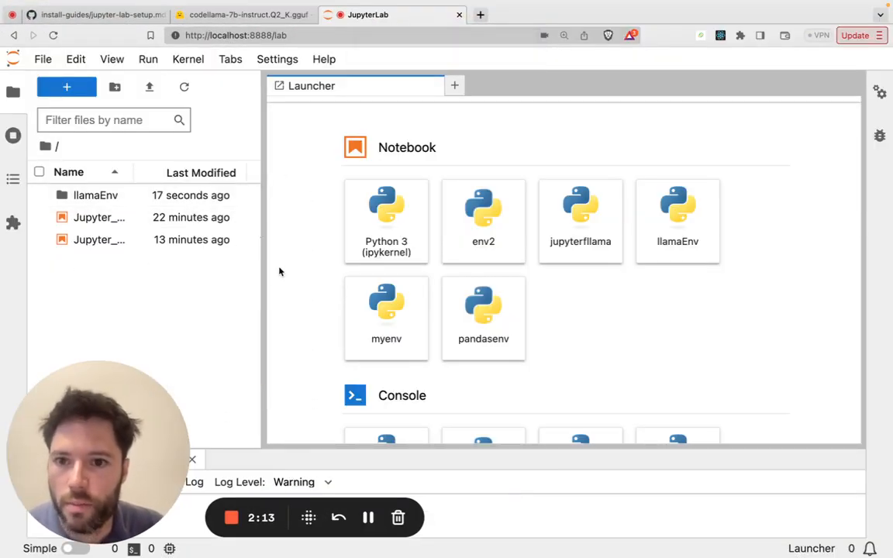
mouse_move(264, 291)
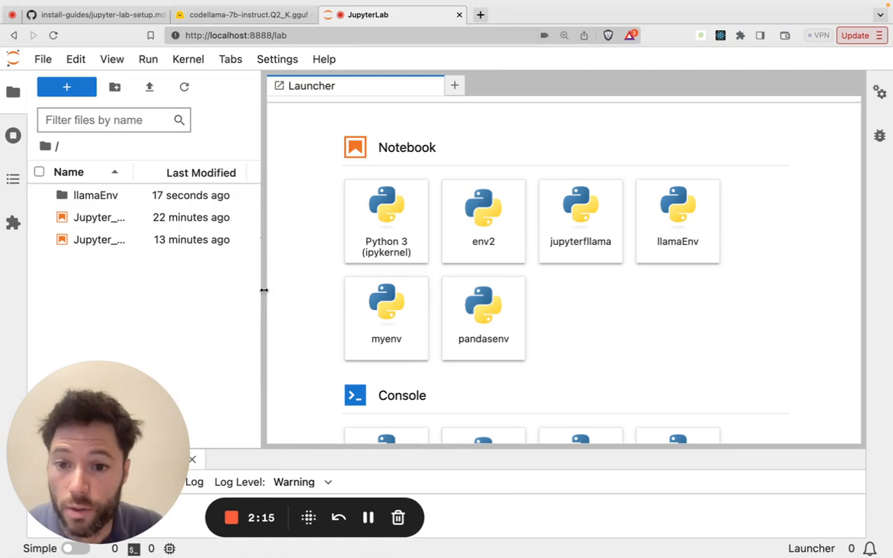
- Open Jupyter_Code_Llama.ipynb from the file browser, resizing the file list as needed
drag(263, 292, 442, 291)
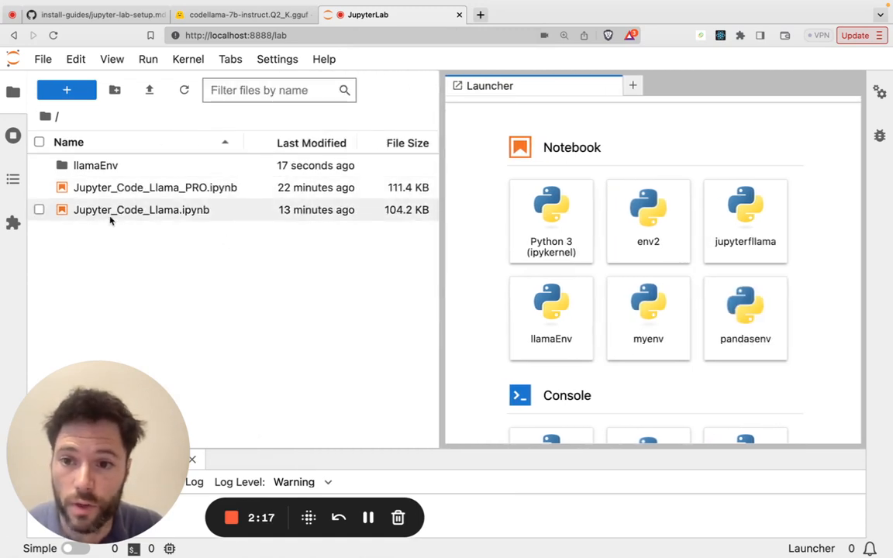
double_click(141, 210)
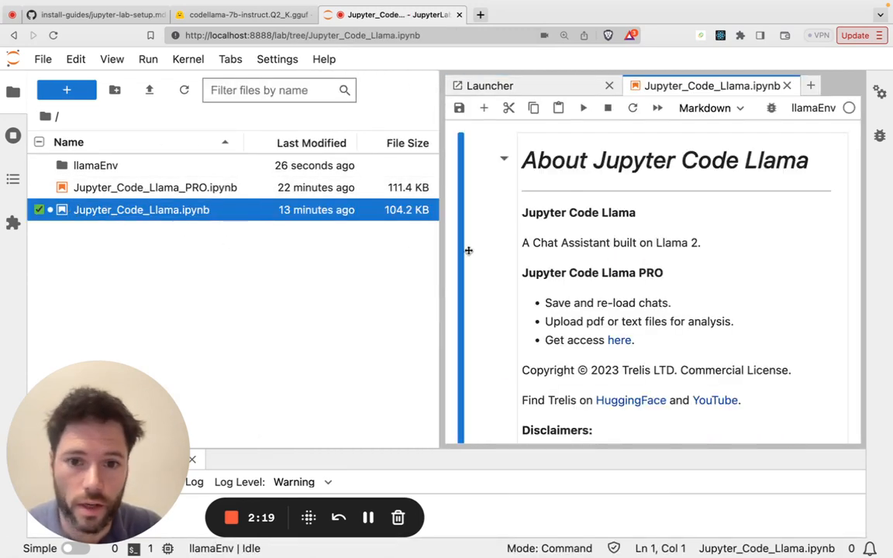
drag(440, 297, 291, 298)
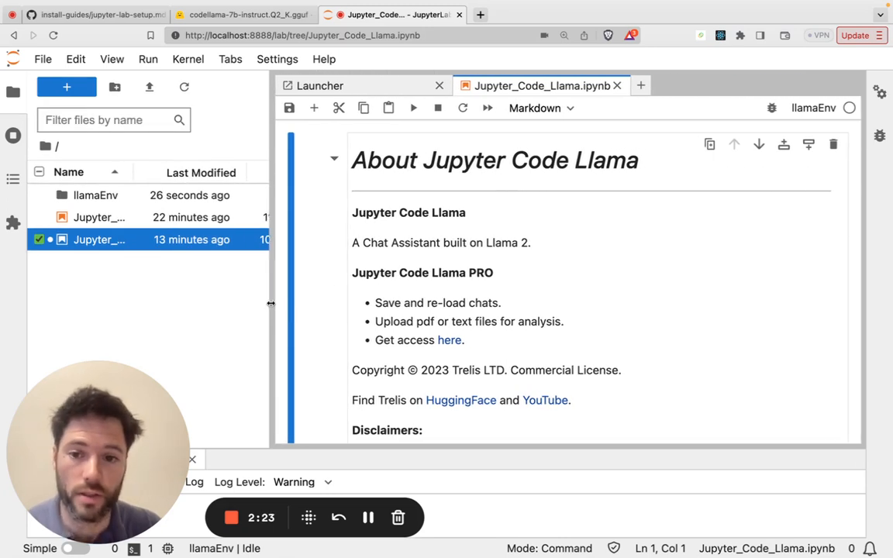
mouse_move(235, 327)
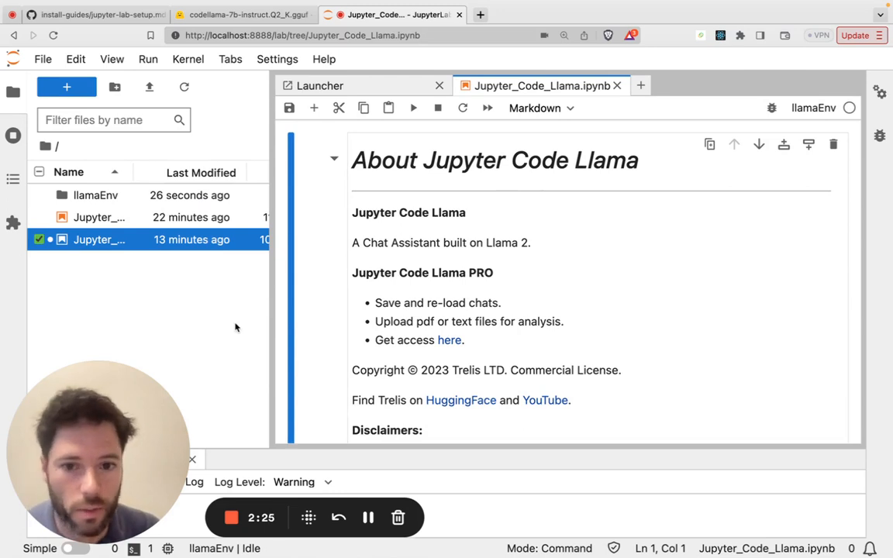
mouse_move(441, 86)
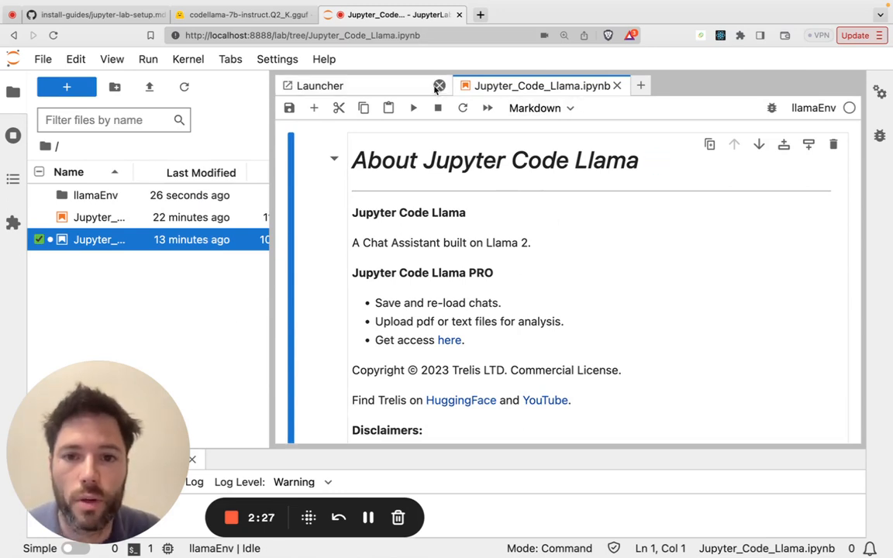
- Close the Launcher and restart the kernel running all cells
click(441, 85)
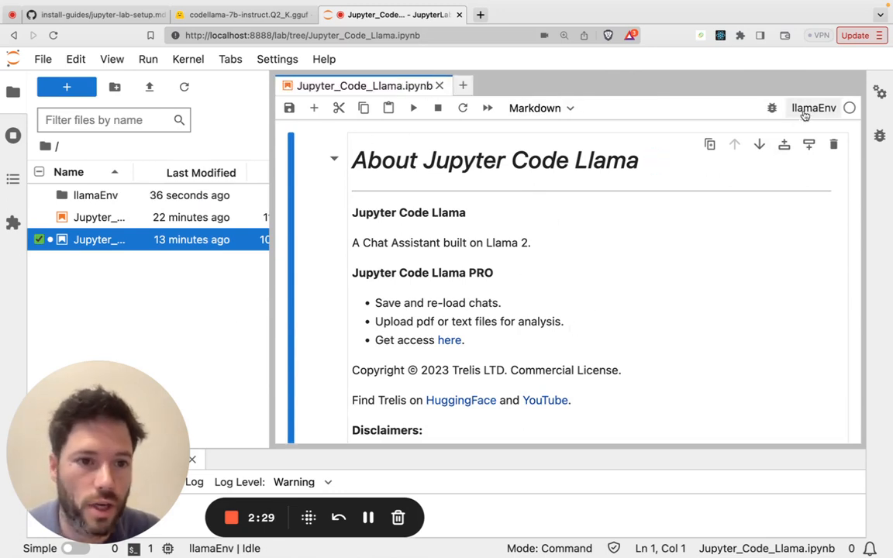
mouse_move(812, 108)
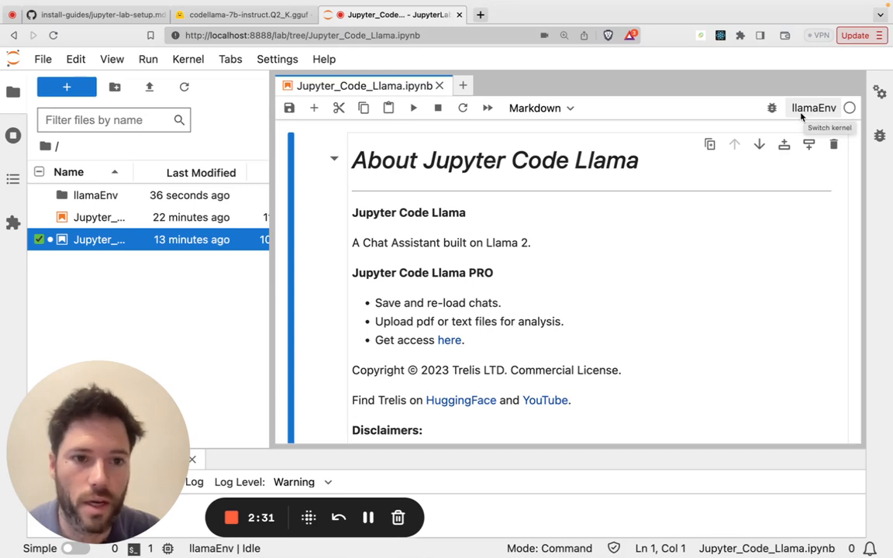
click(188, 59)
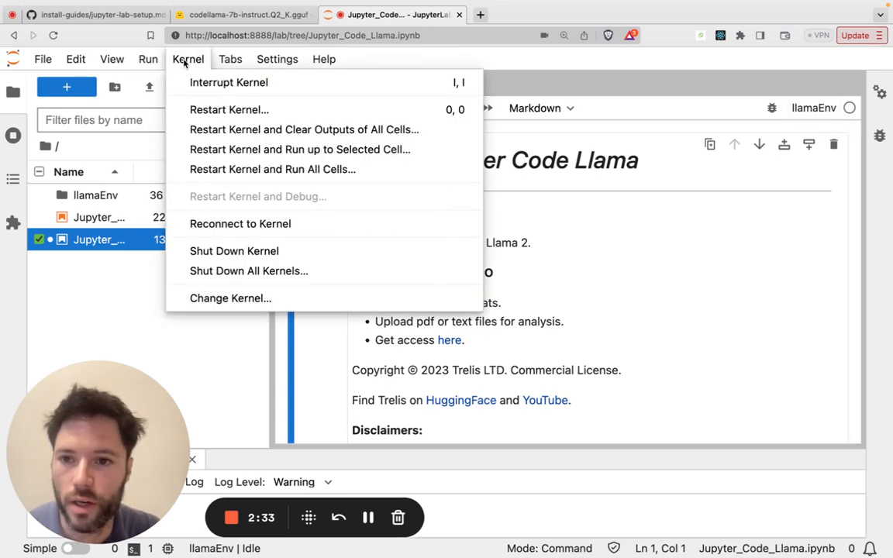
click(147, 59)
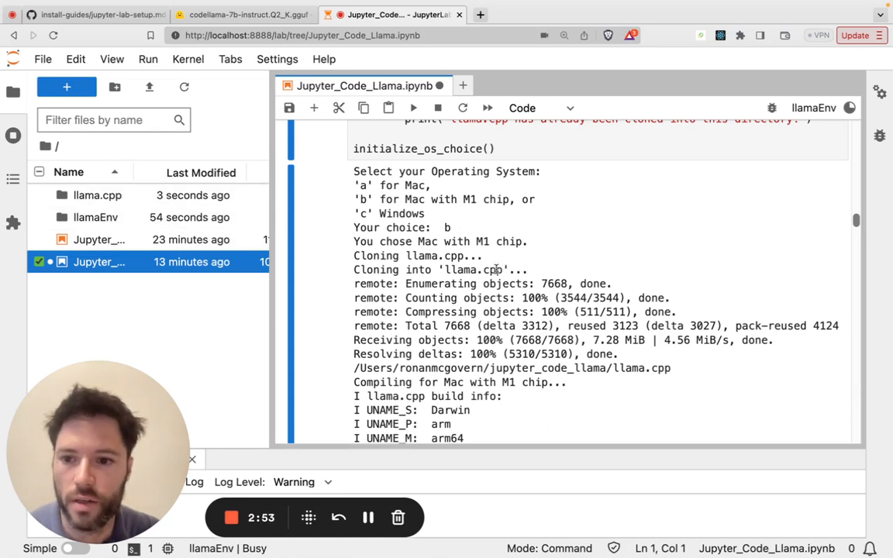
mouse_move(98, 196)
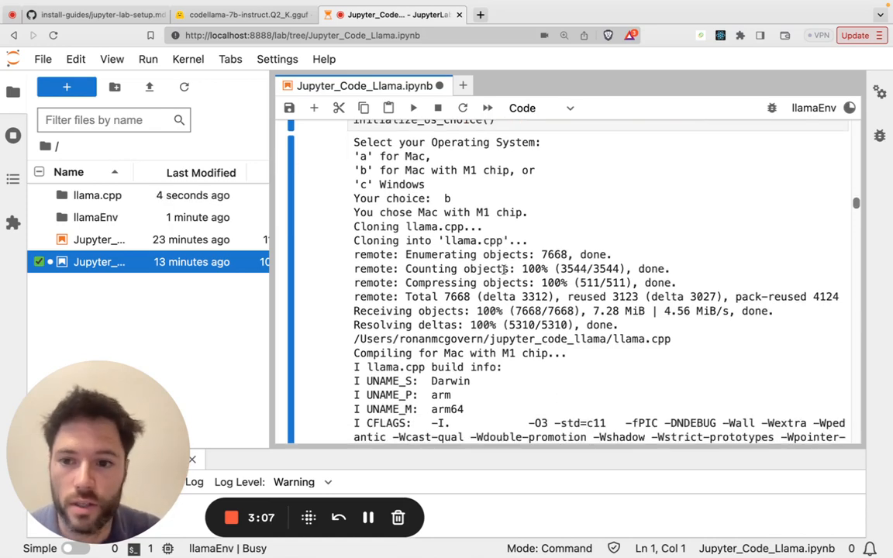
- Scroll through the llama.cpp build output as the notebook runs
scroll(down, 3)
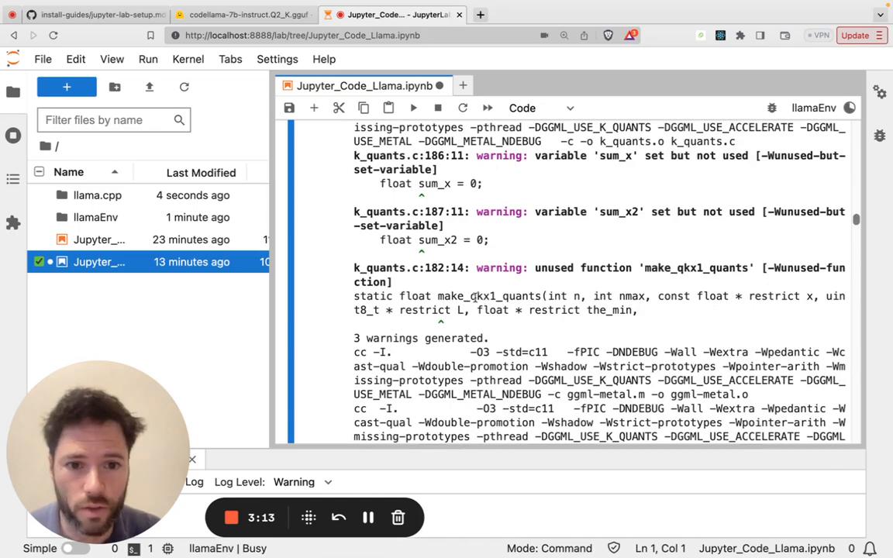
scroll(down, 3)
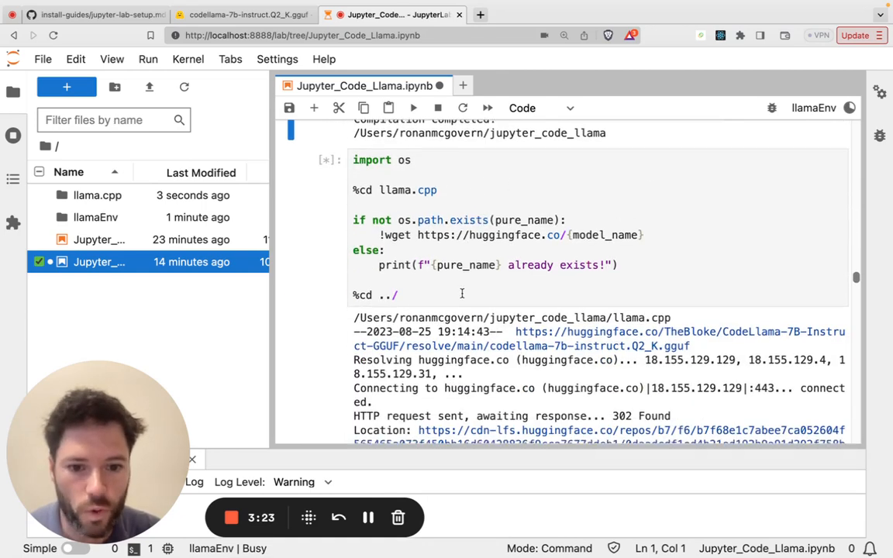
- Scroll down to watch the codellama-7b-instruct.Q2_K.gguf download progress
scroll(down, 3)
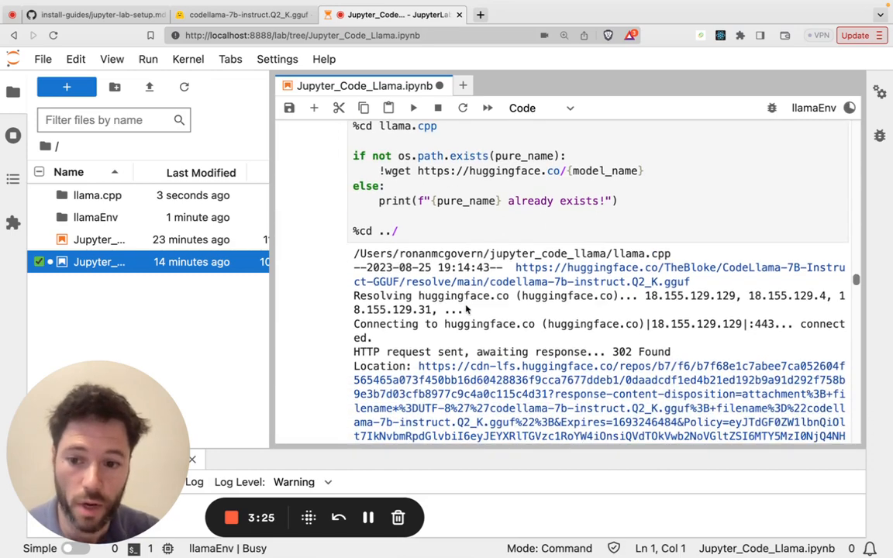
scroll(down, 3)
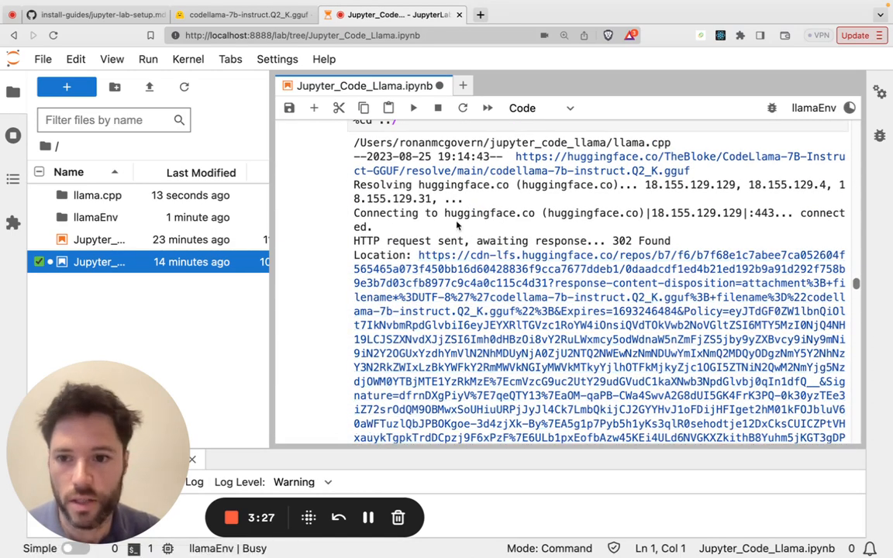
scroll(down, 3)
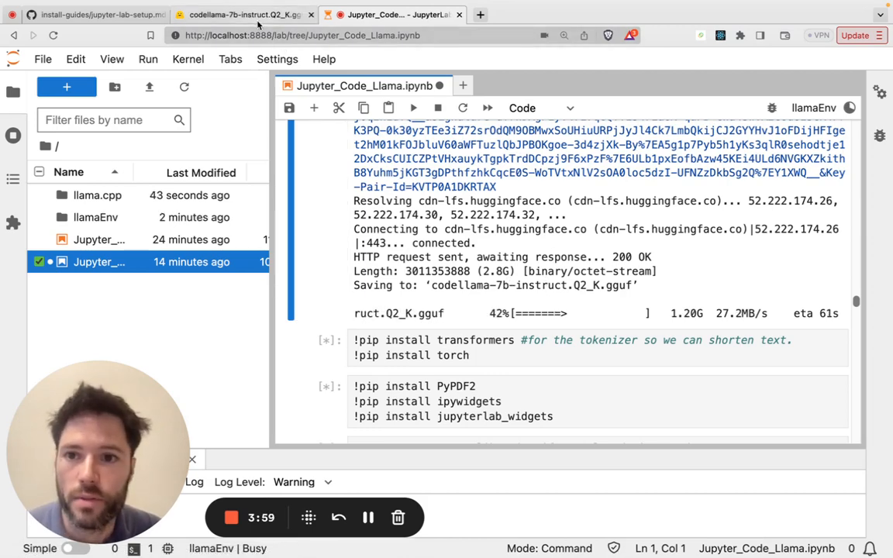
- Review the .gguf files in the CodeLlama-7B-Instruct-GGUF repository, then return to JupyterLab
click(245, 14)
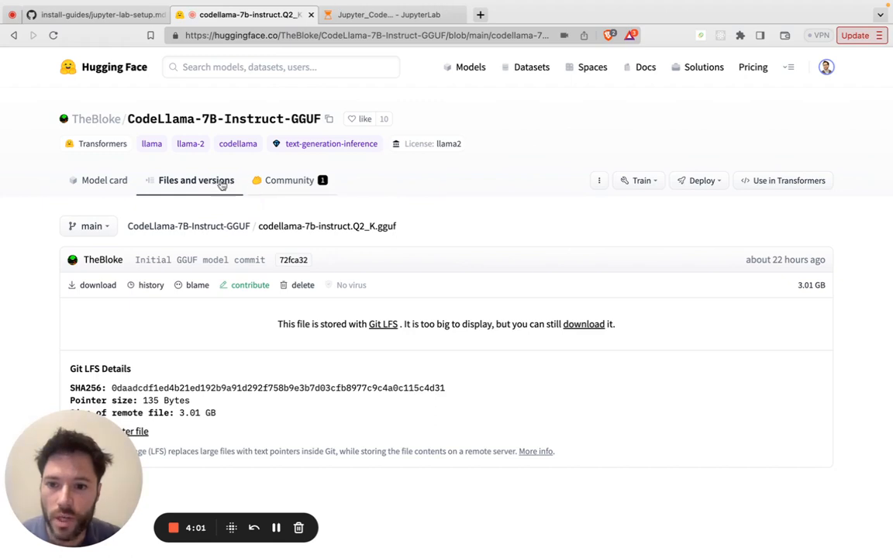
mouse_move(205, 118)
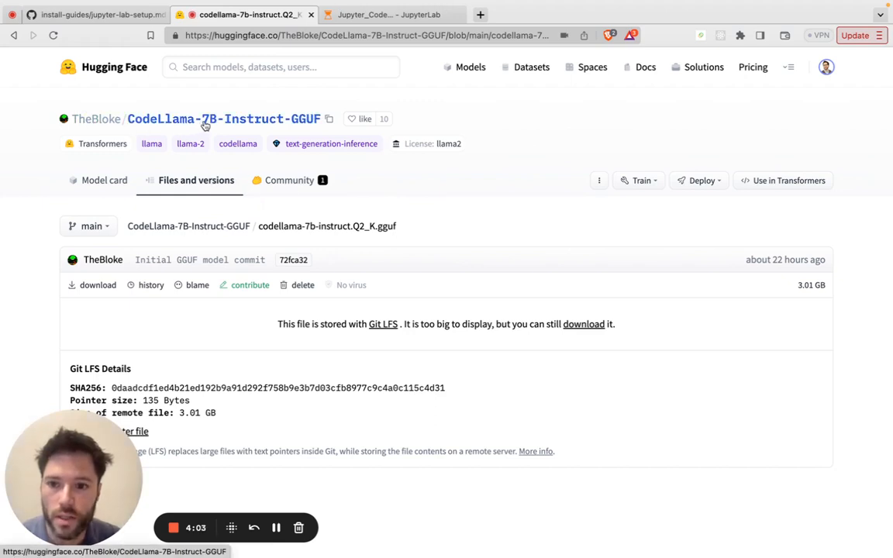
mouse_move(202, 249)
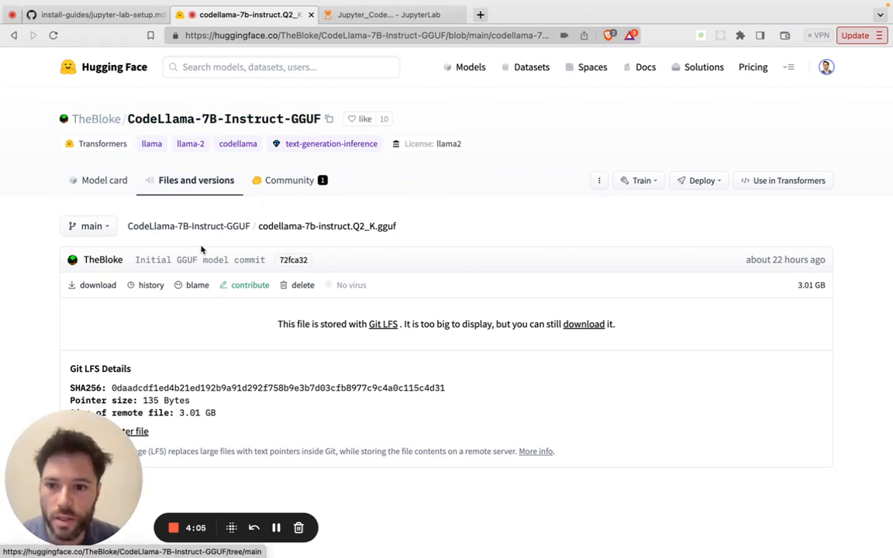
click(188, 226)
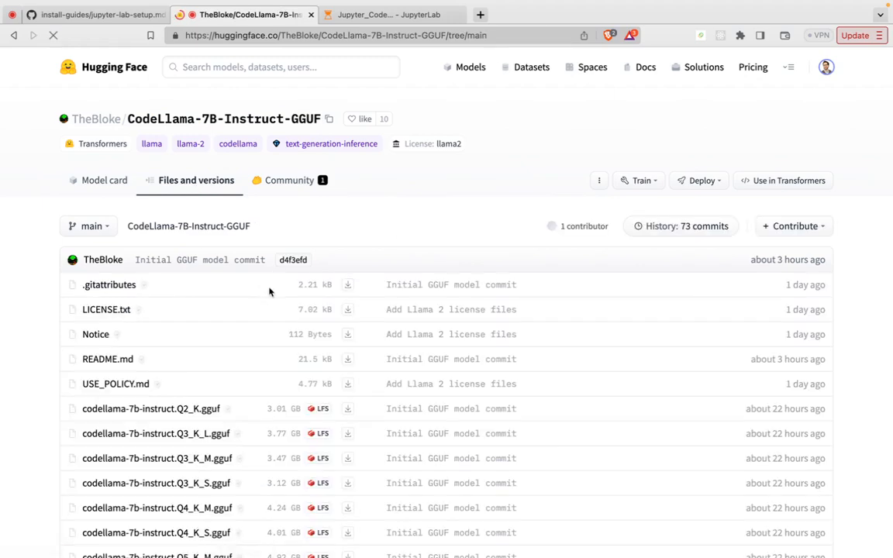
scroll(down, 3)
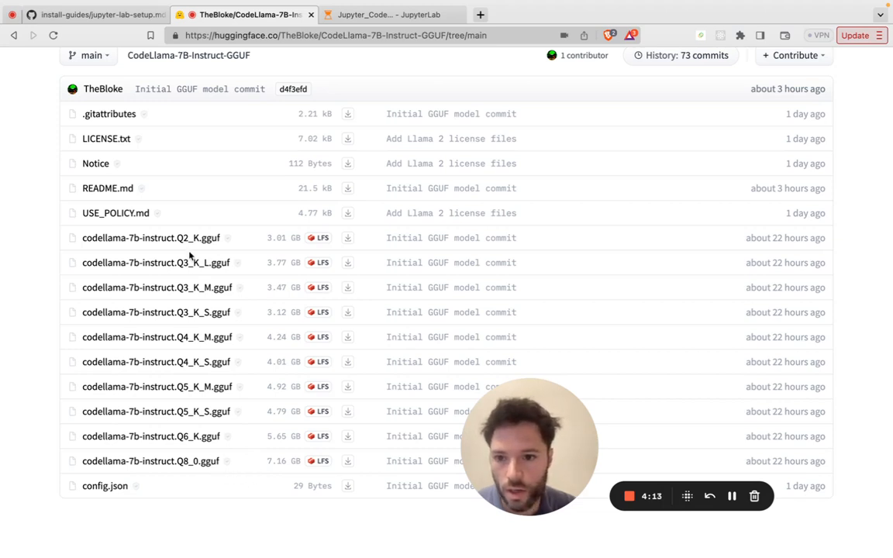
mouse_move(151, 239)
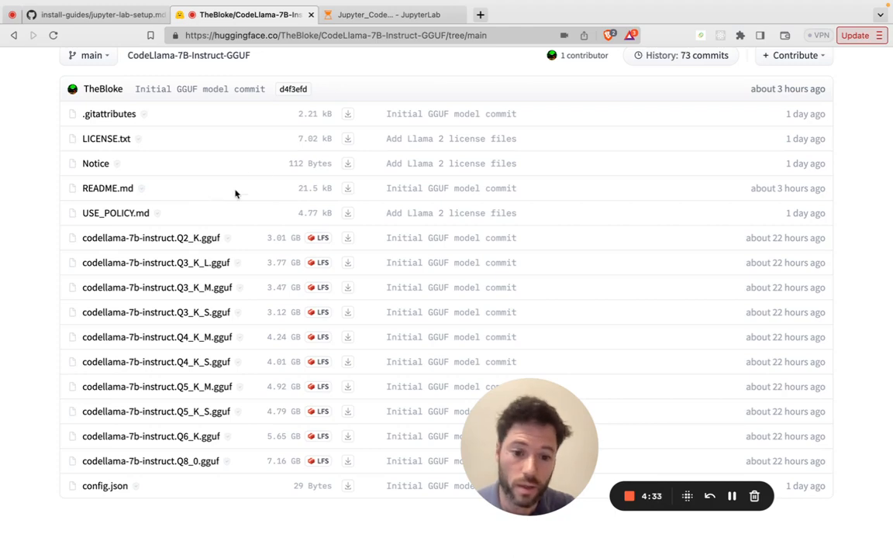
click(390, 14)
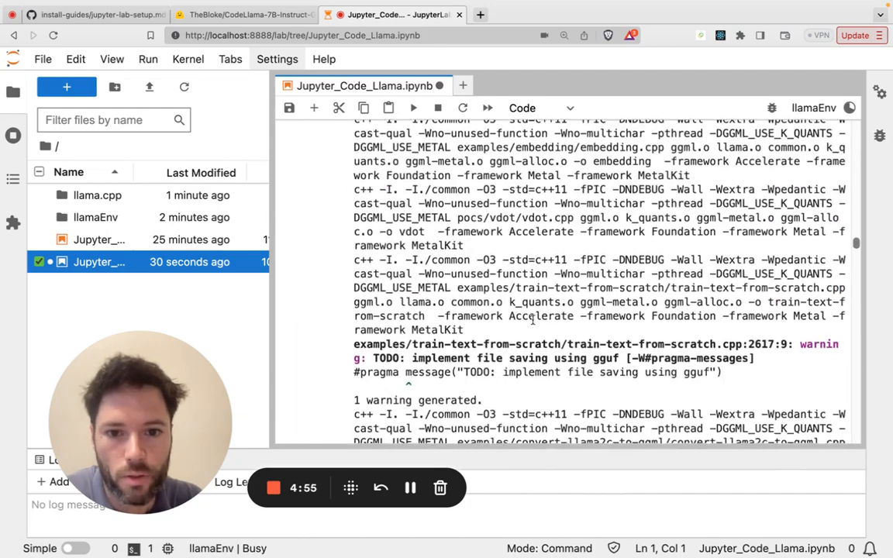
scroll(up, 3)
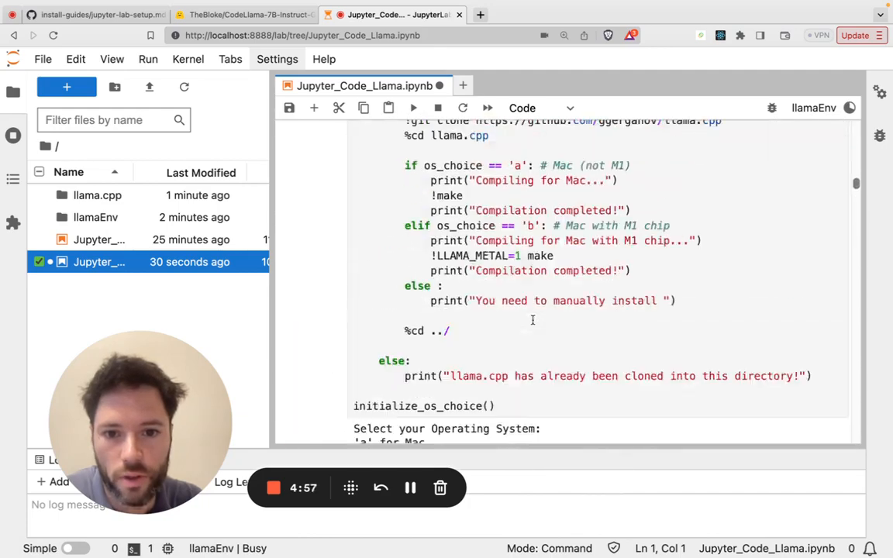
scroll(up, 3)
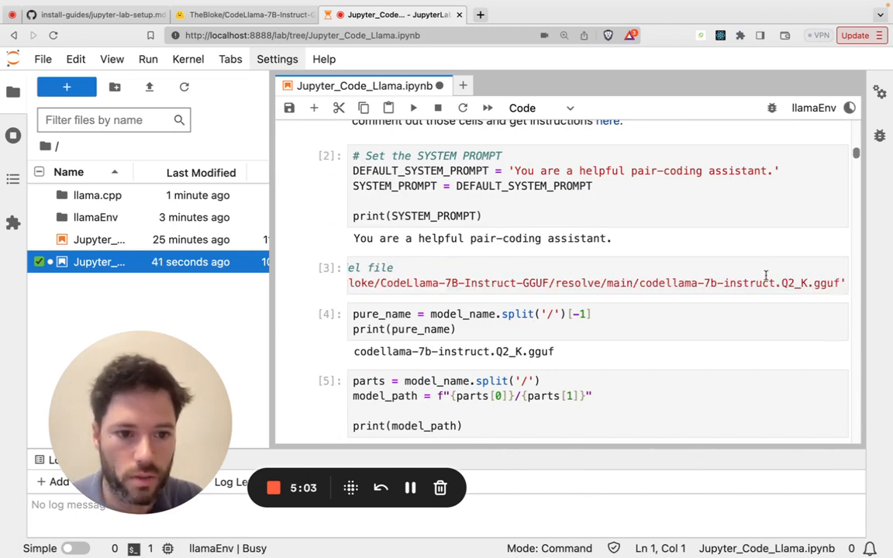
mouse_move(623, 272)
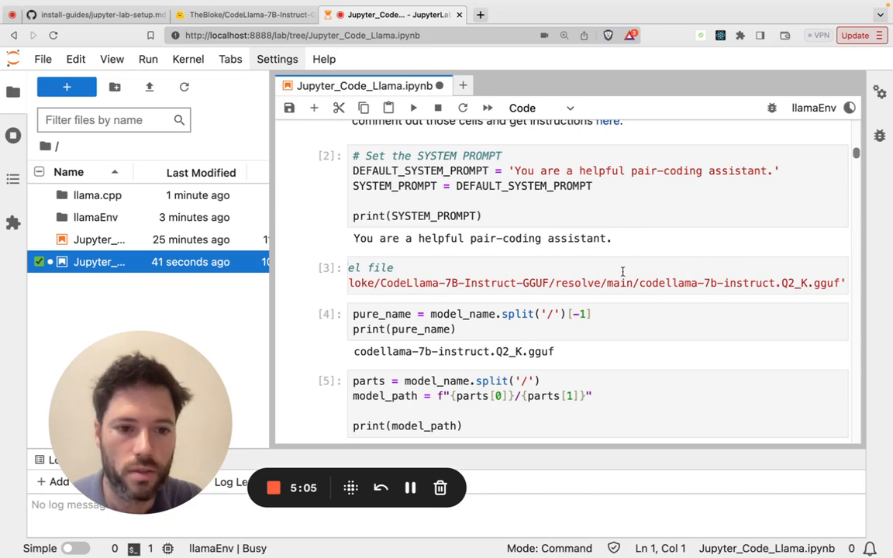
mouse_move(748, 288)
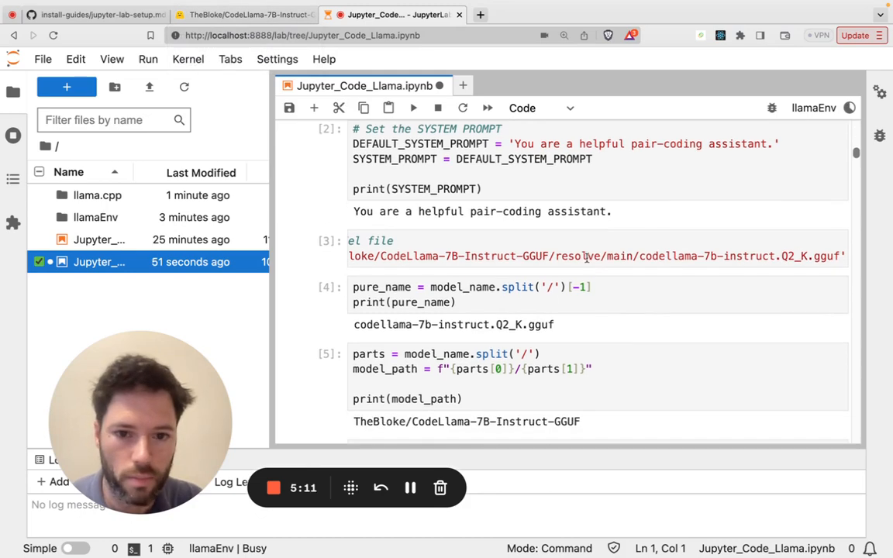
scroll(down, 3)
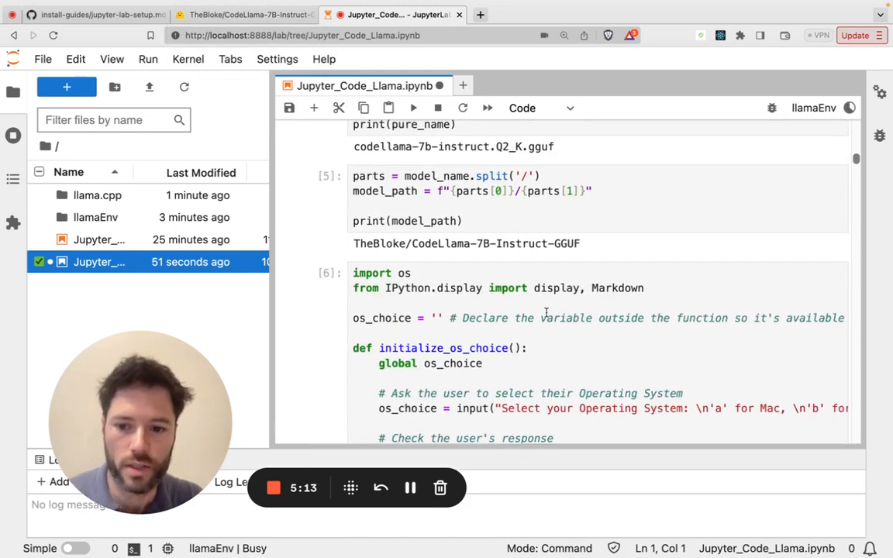
scroll(down, 3)
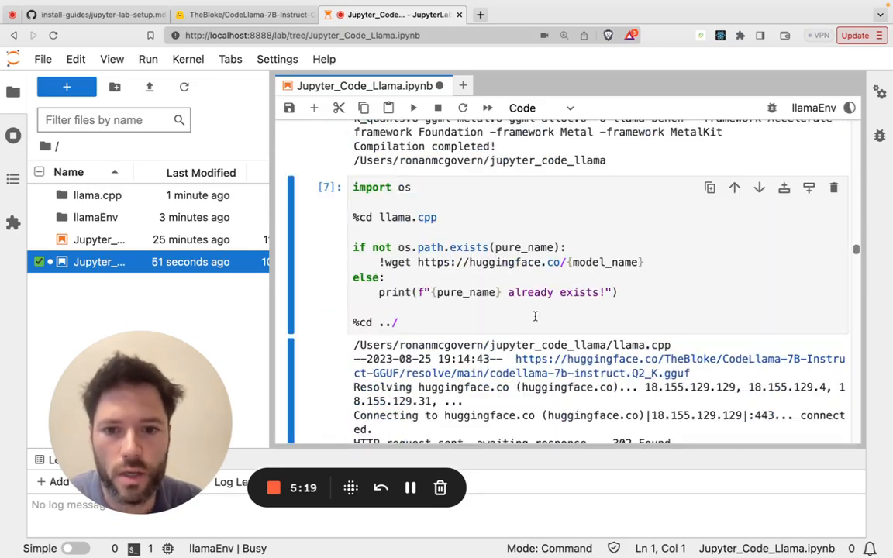
scroll(down, 3)
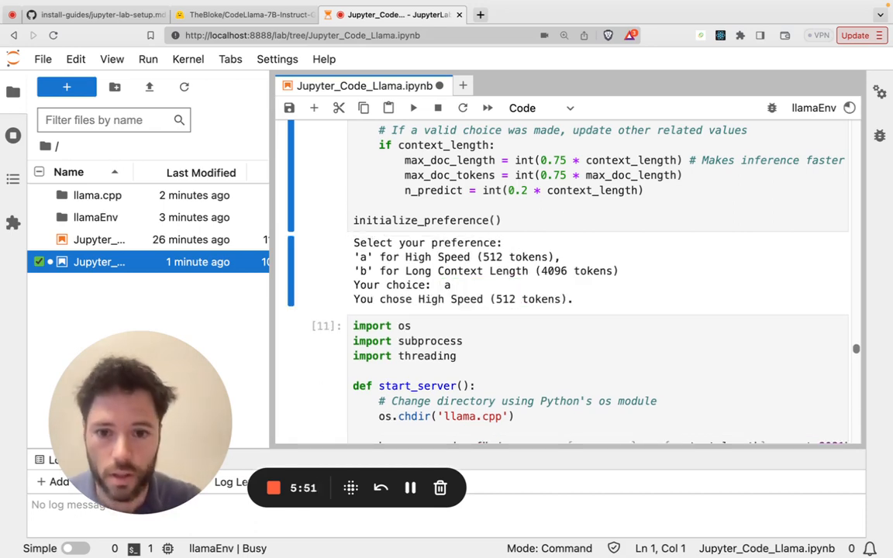
scroll(down, 3)
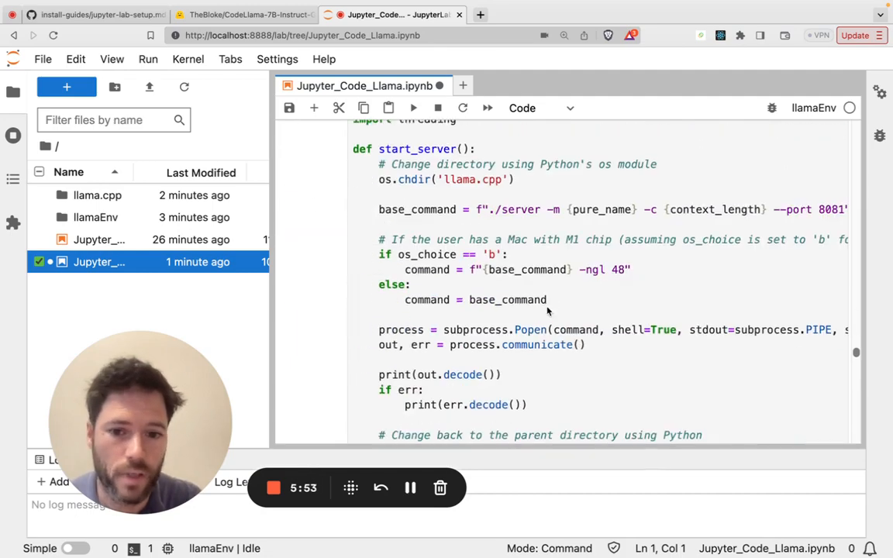
scroll(down, 3)
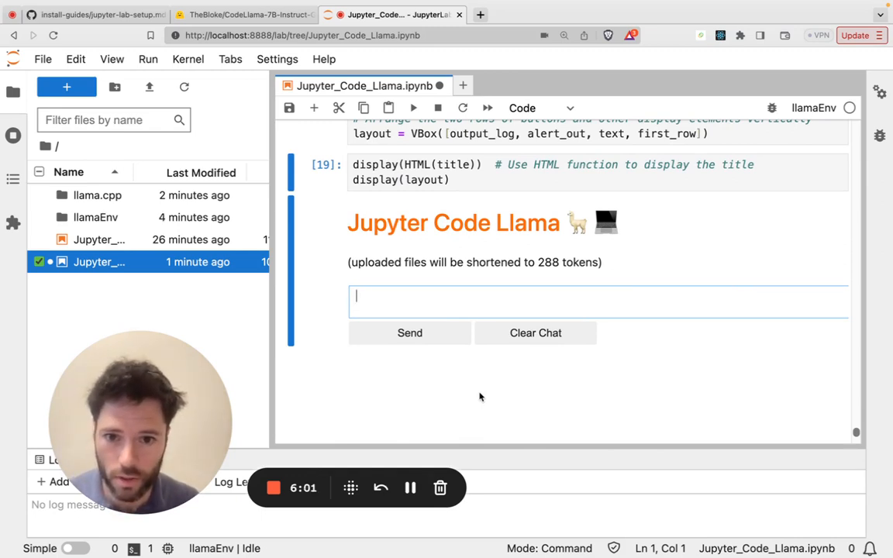
- Send 'Write a short program that adds three numbers' to the Code Llama chat
text(Write a short)
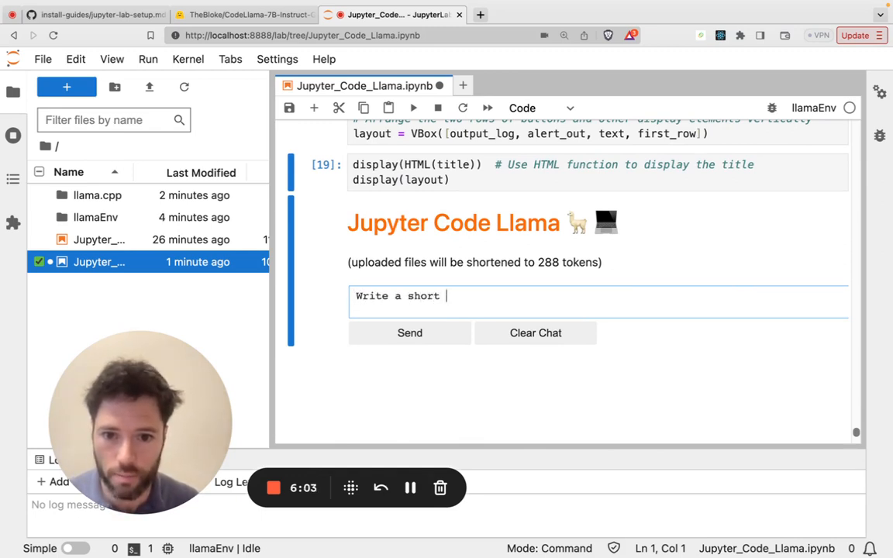
text(program that adds t)
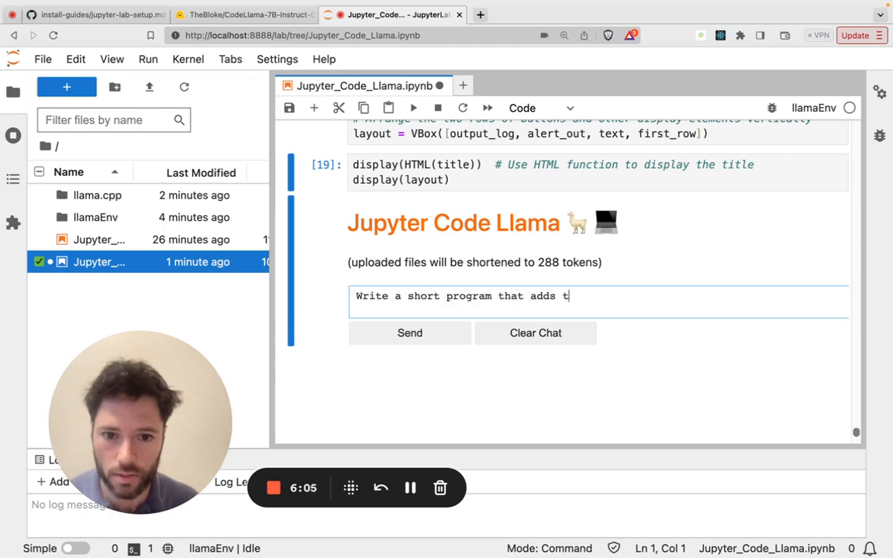
text(hree numberss)
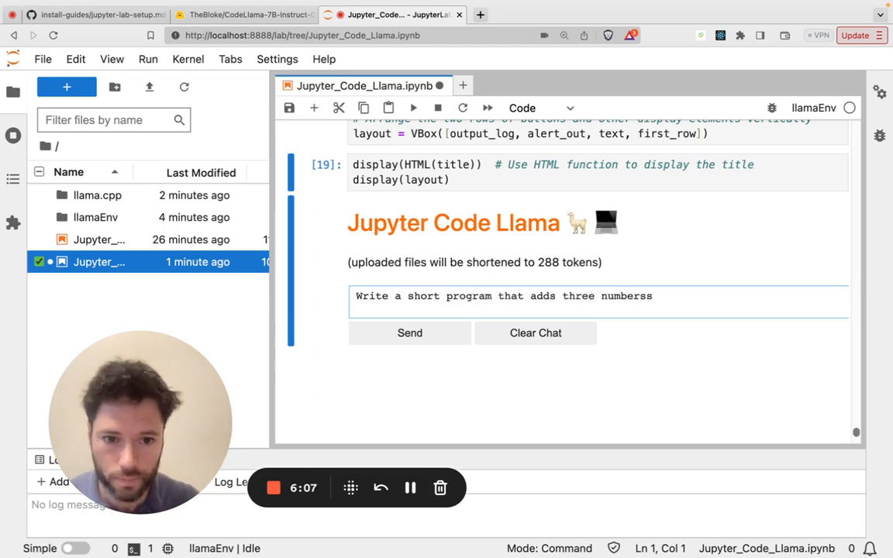
click(409, 332)
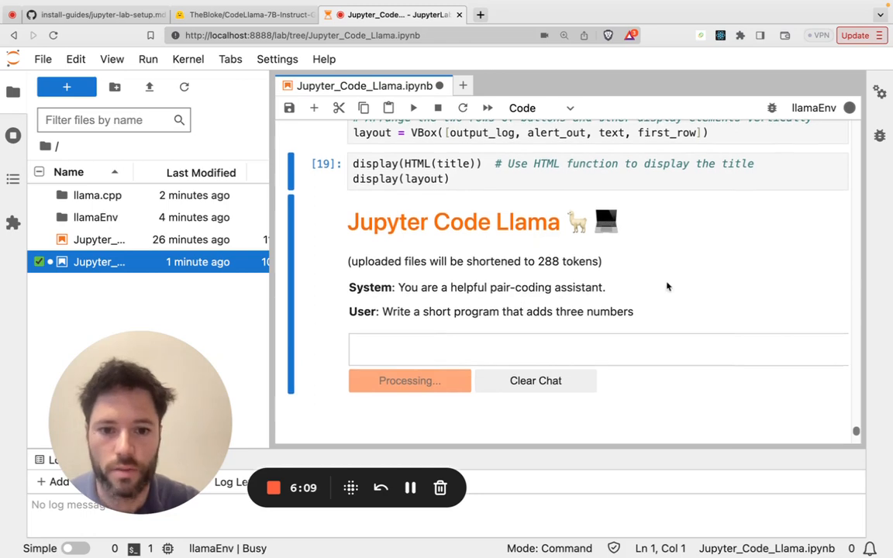
scroll(down, 3)
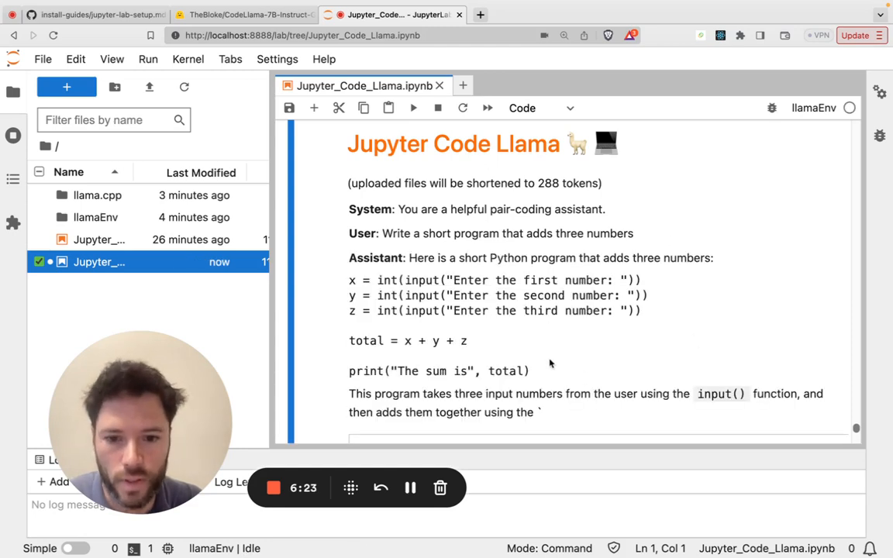
mouse_move(543, 355)
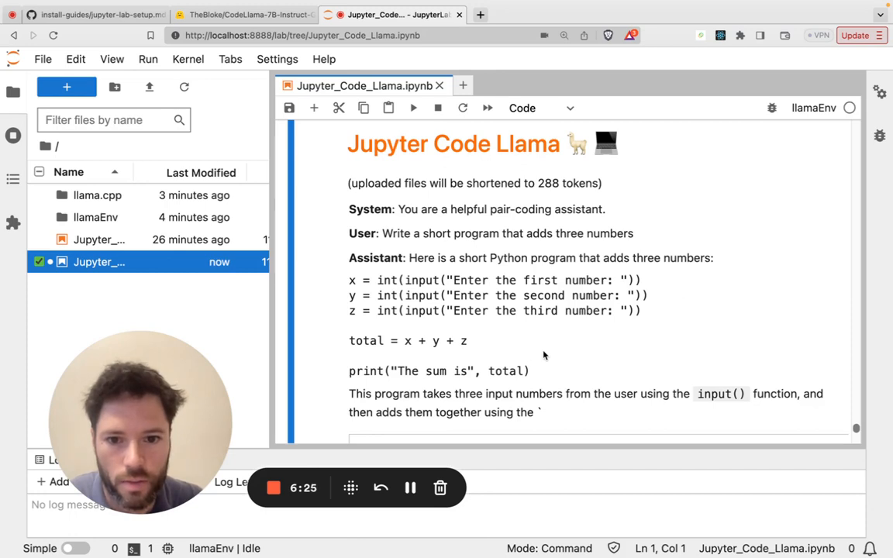
- Scroll through the assistant's reply down to the Clear Chat control
scroll(down, 3)
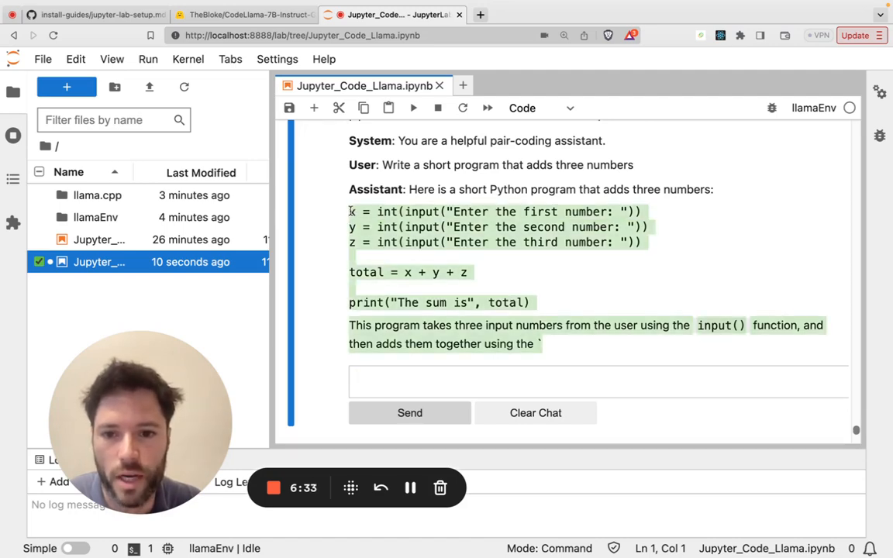
scroll(up, 3)
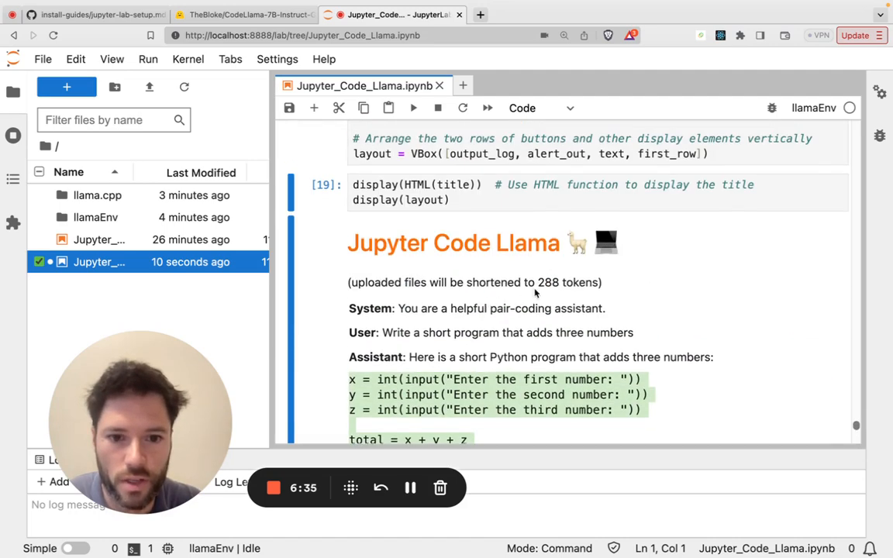
scroll(down, 3)
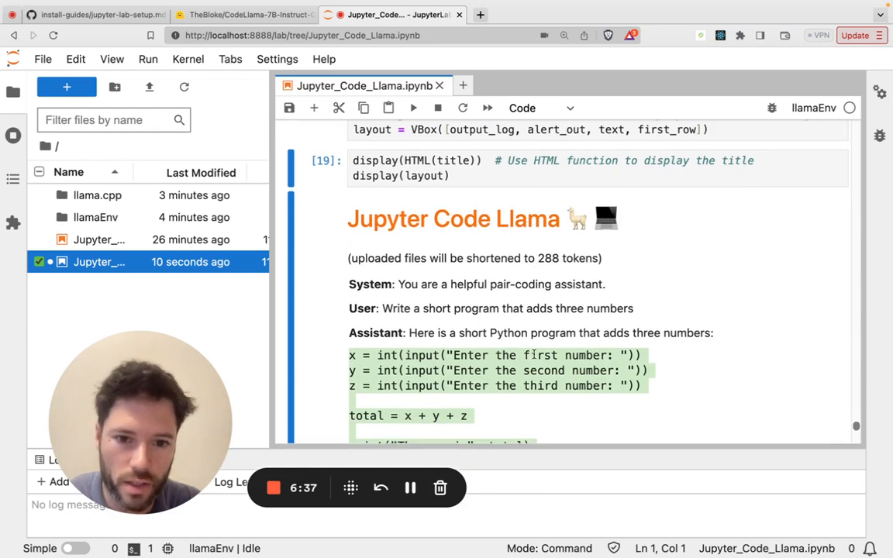
scroll(down, 3)
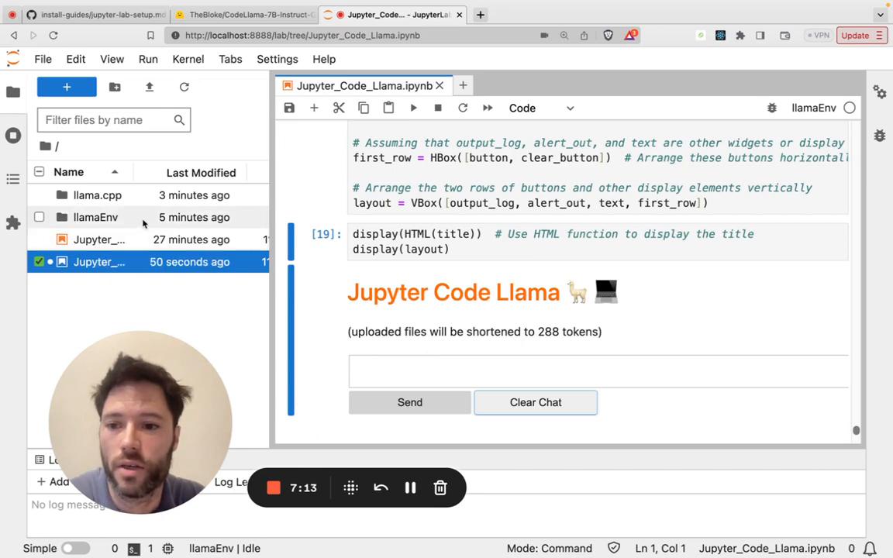
- Open Jupyter_Code_Llama_PRO.ipynb and close the original Code Llama notebook
double_click(99, 238)
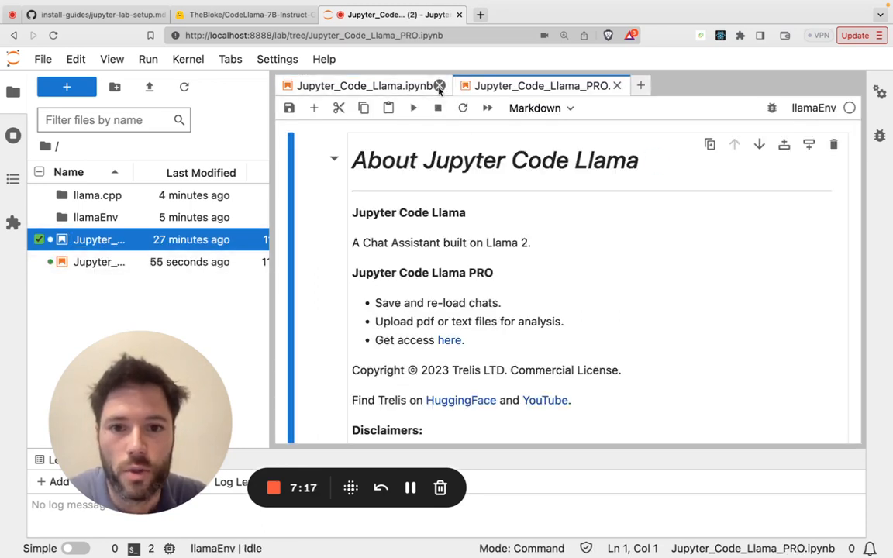
click(440, 85)
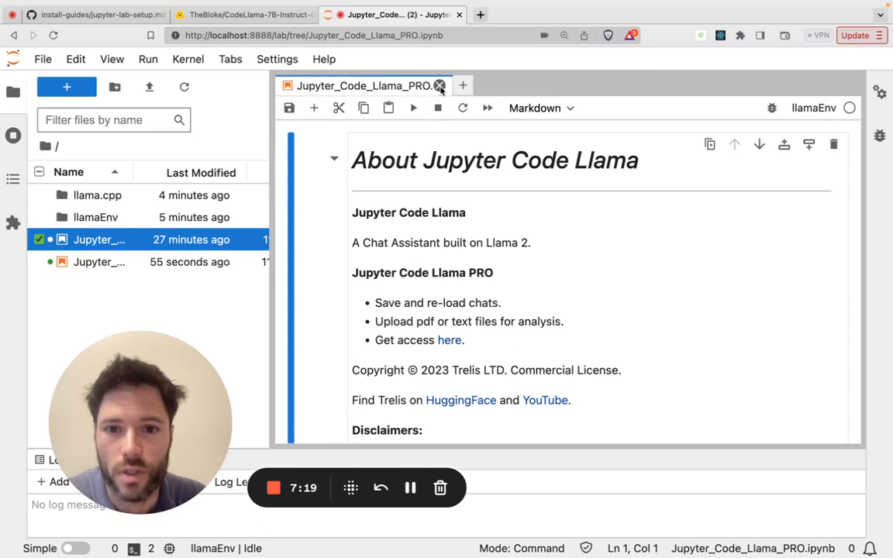
click(187, 58)
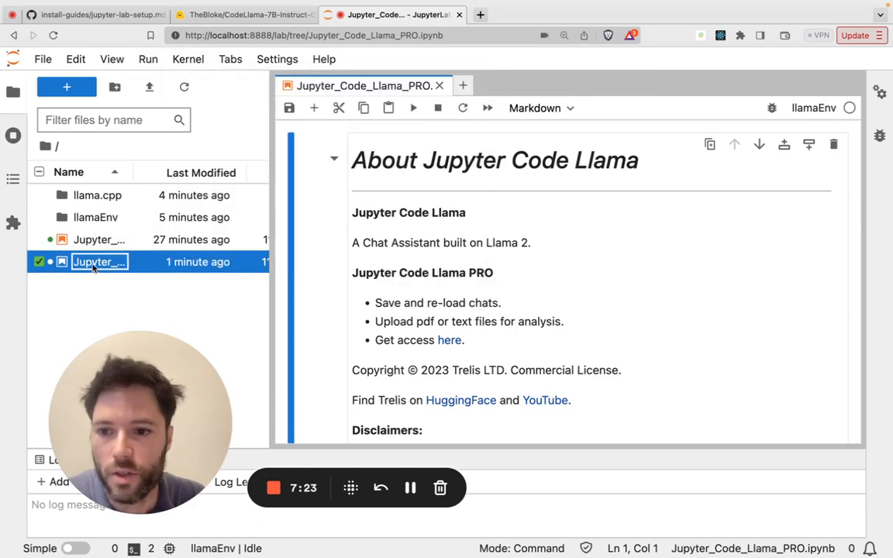
click(230, 59)
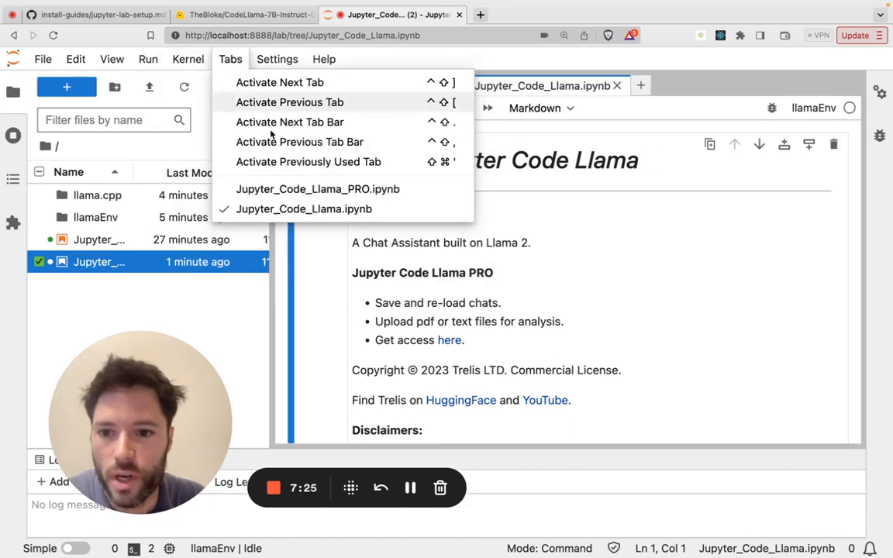
- Close the extra notebook leaving only PRO, then bring up the kernel restart options
click(187, 58)
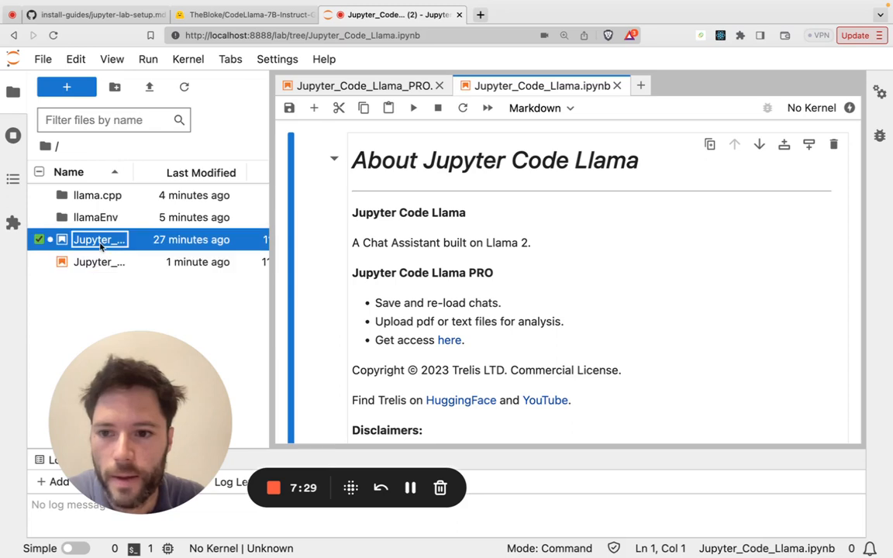
click(618, 85)
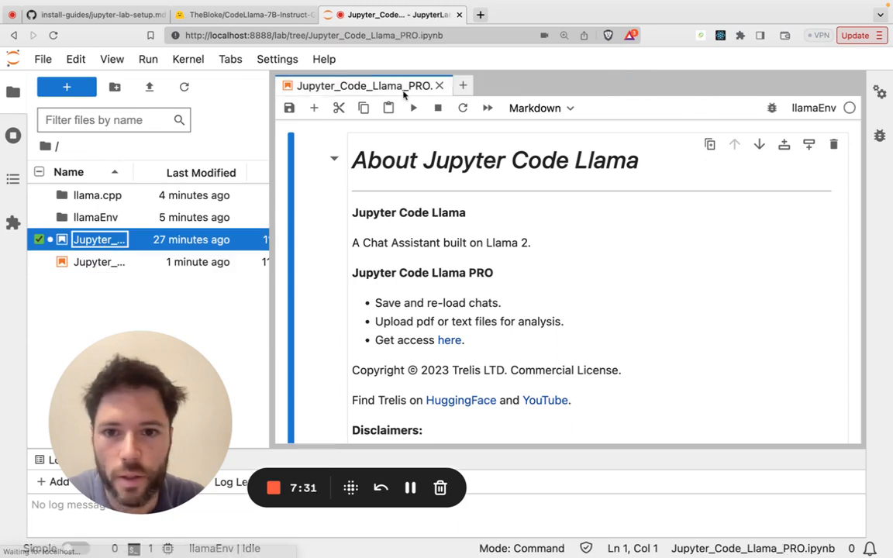
click(188, 59)
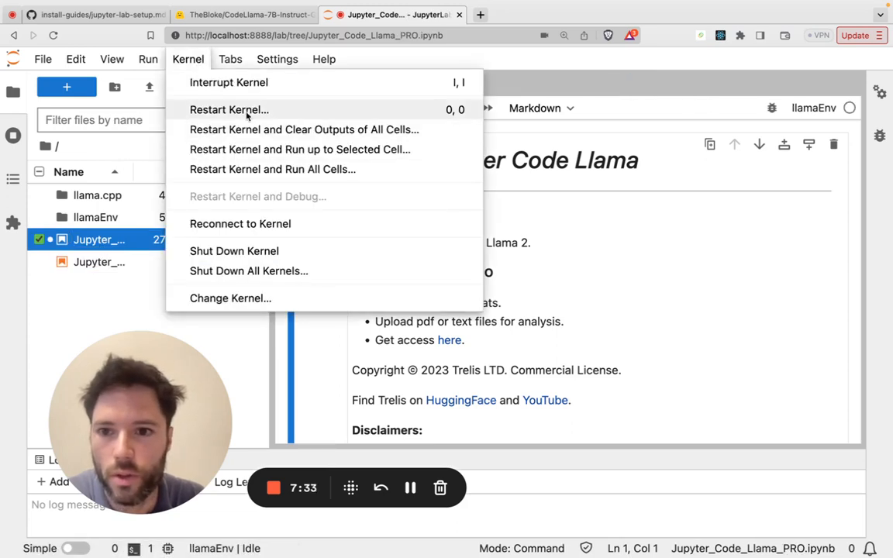
mouse_move(284, 169)
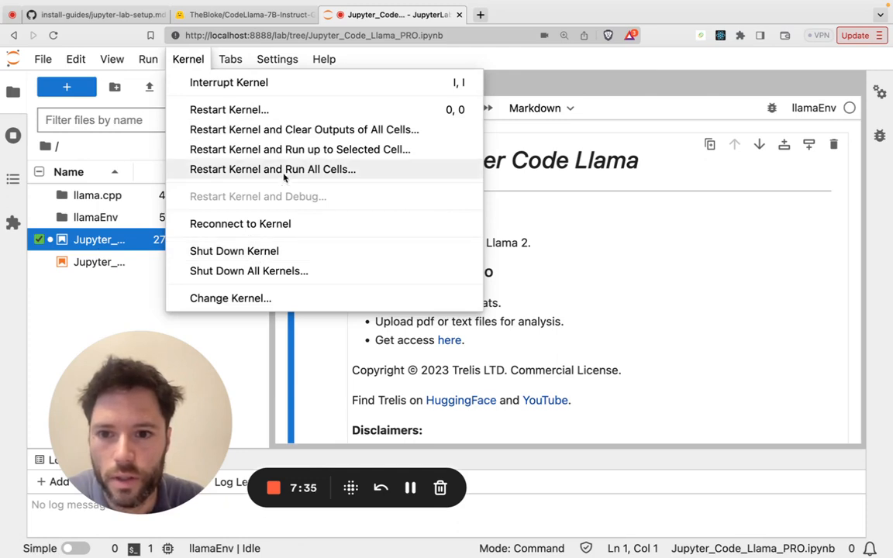
mouse_move(195, 63)
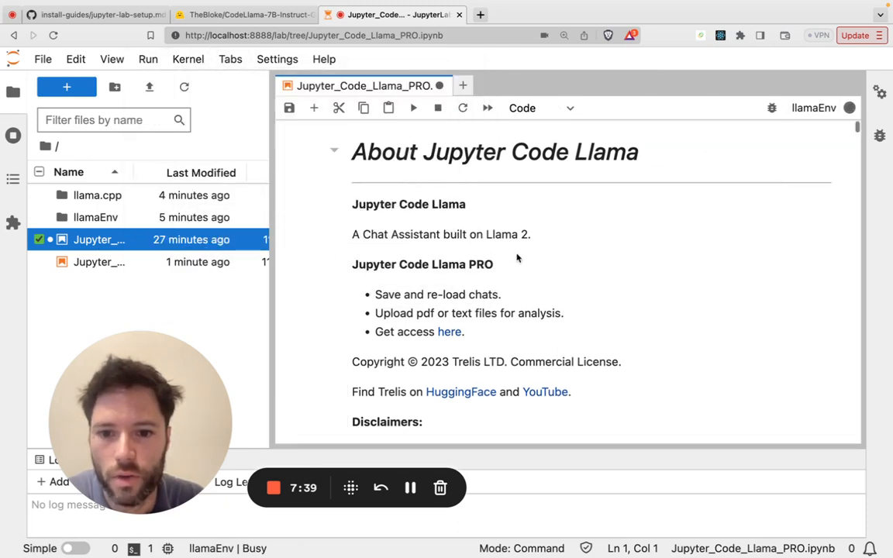
- Answer 'a' for high speed at the preference prompt and scroll to the PRO chat widget
scroll(down, 3)
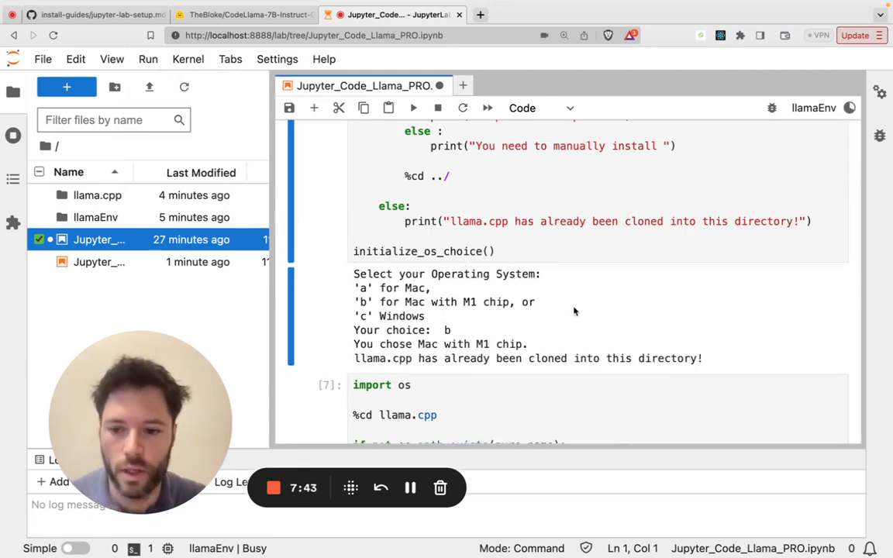
scroll(down, 3)
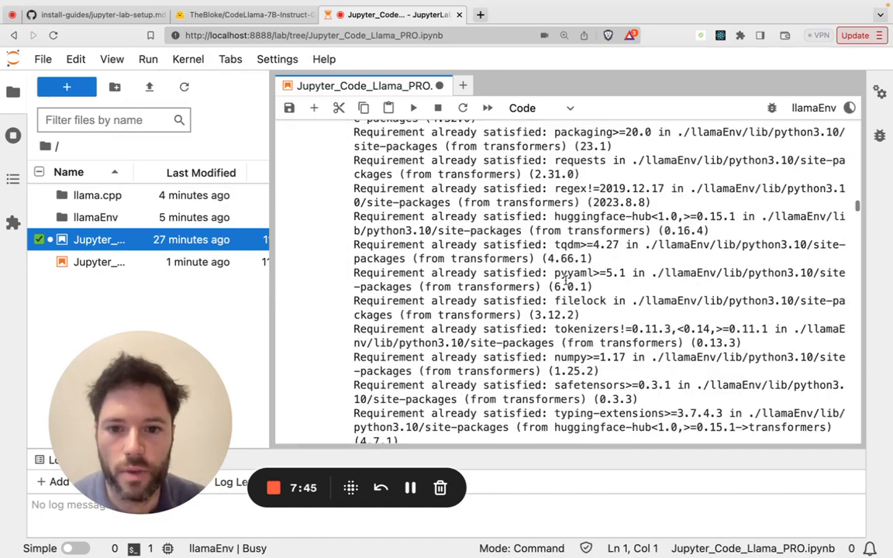
scroll(down, 3)
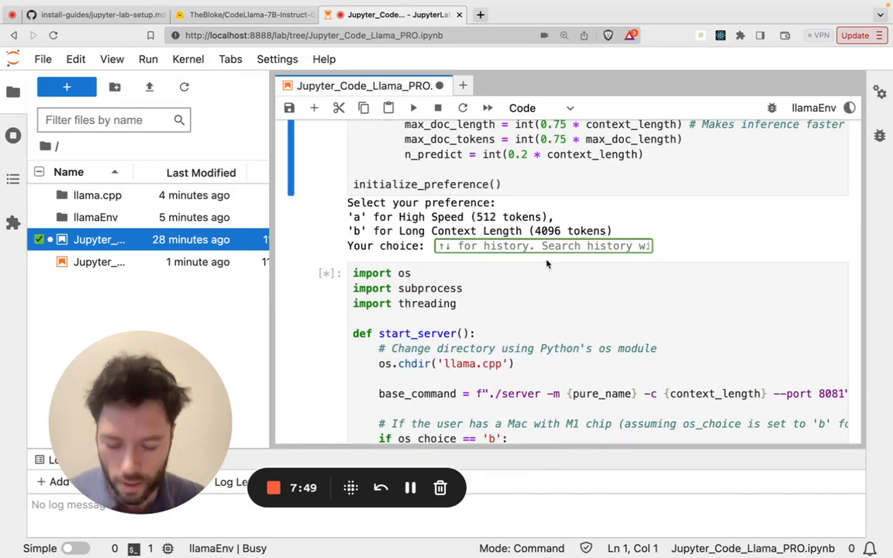
text(a)
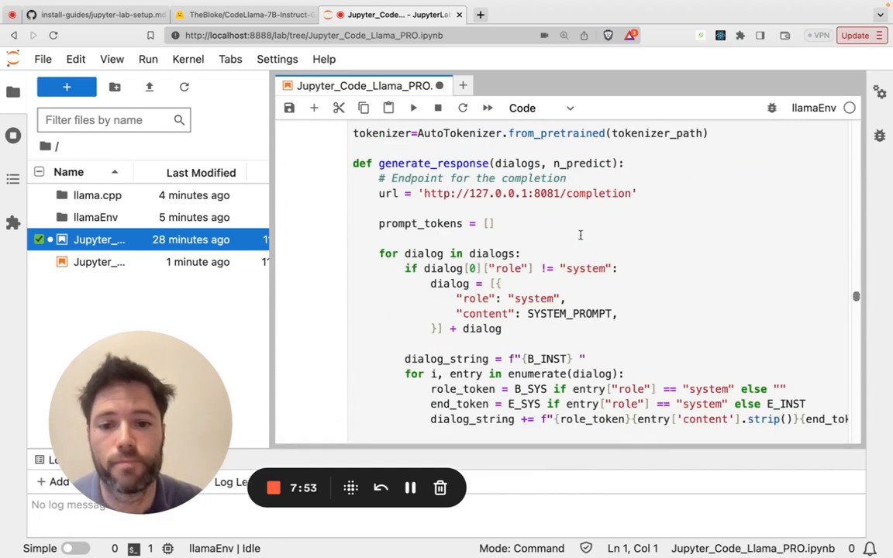
scroll(down, 3)
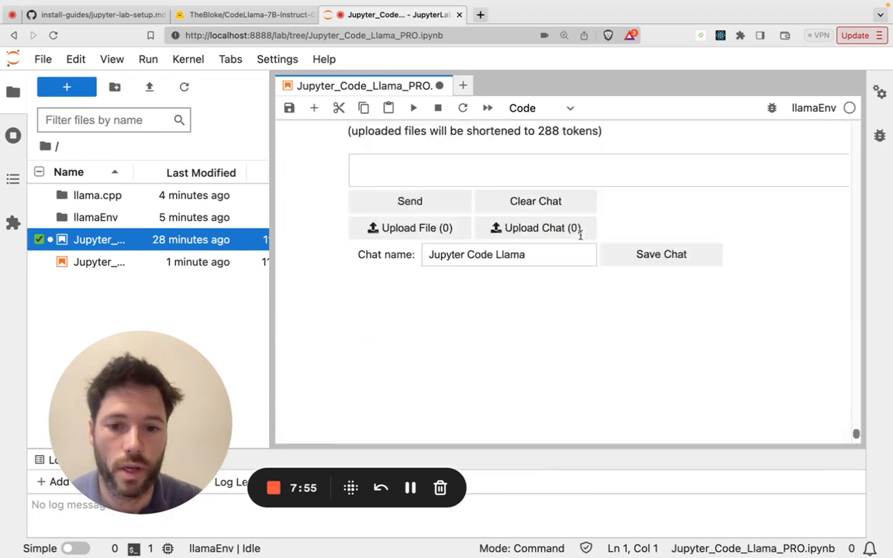
scroll(up, 3)
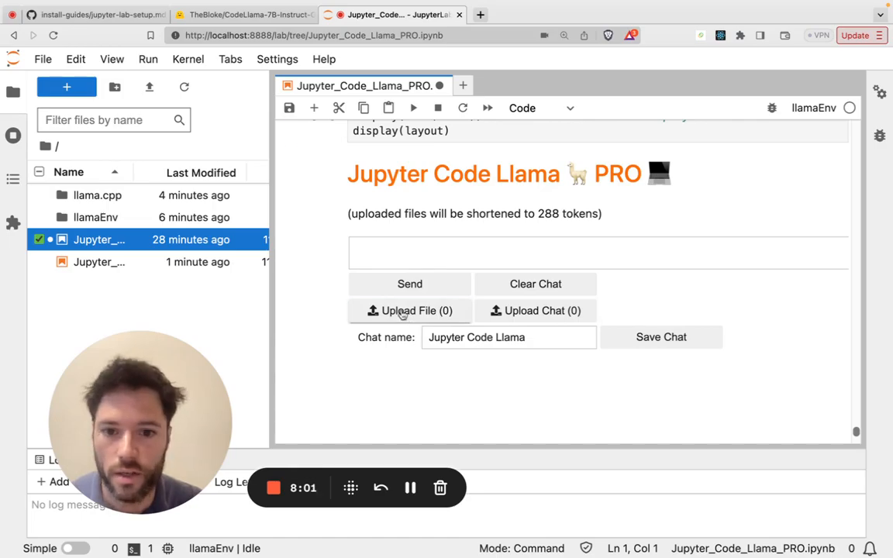
- Upload the Stripe API reference PDF so its text becomes the user's message and review the assistant's confirmation
click(409, 310)
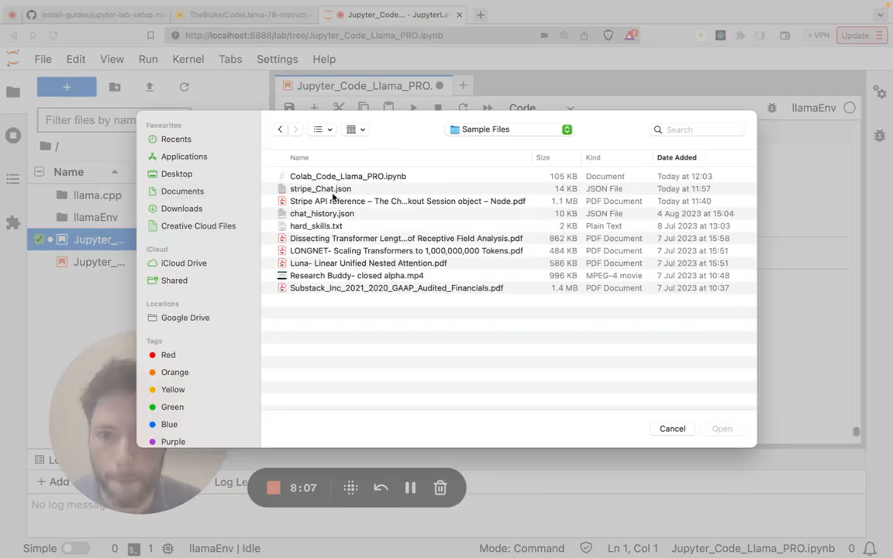
click(408, 202)
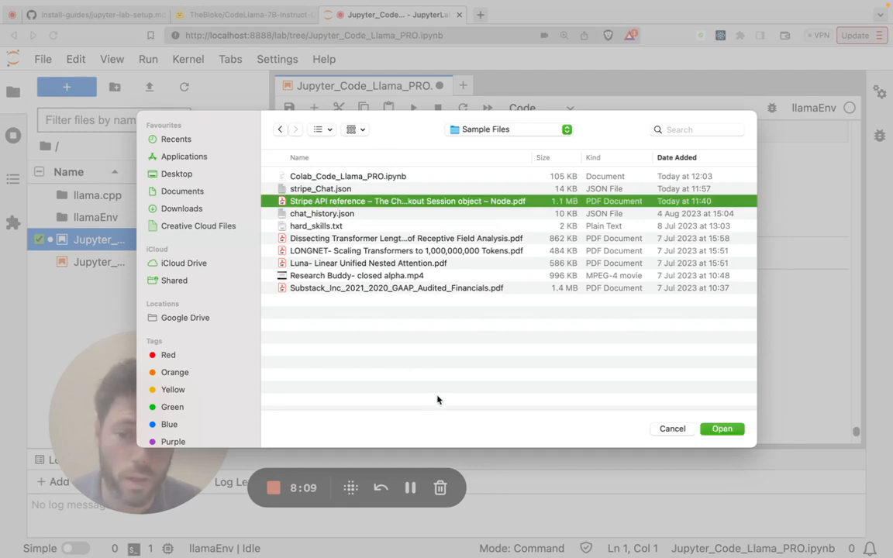
click(721, 428)
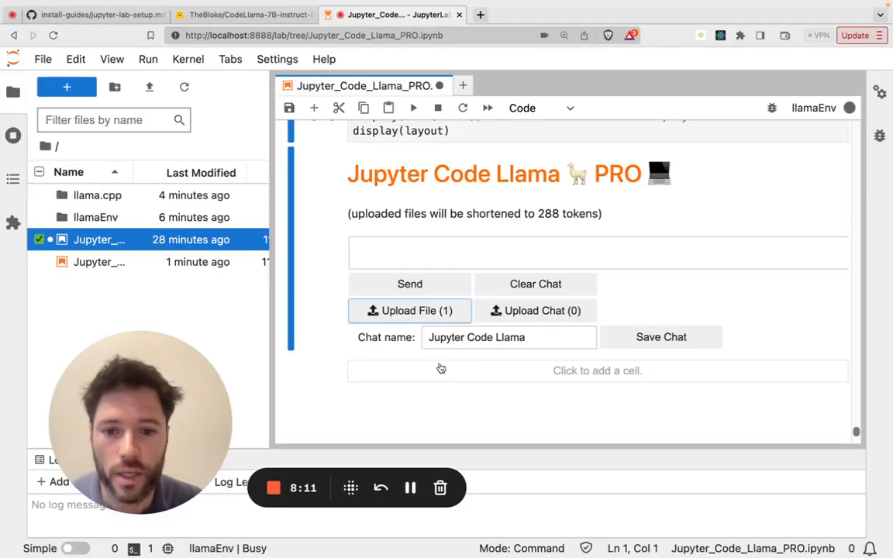
click(409, 284)
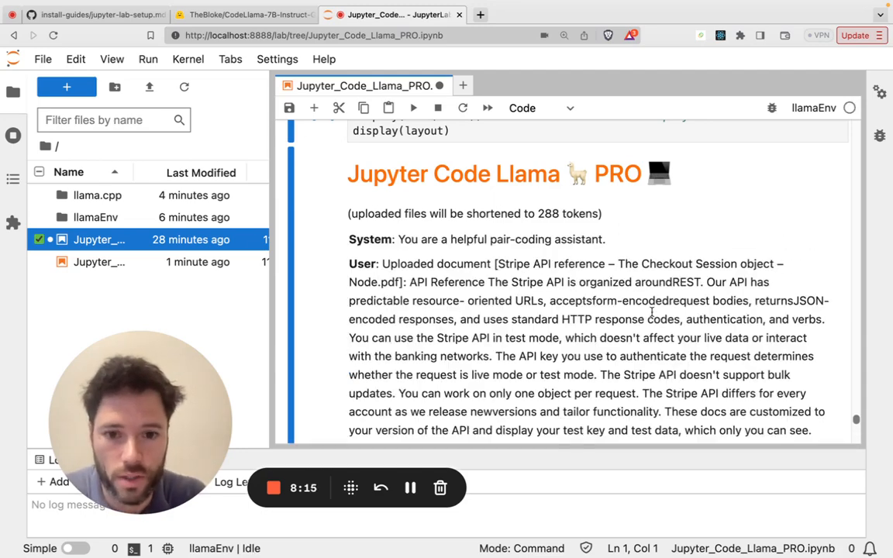
scroll(down, 3)
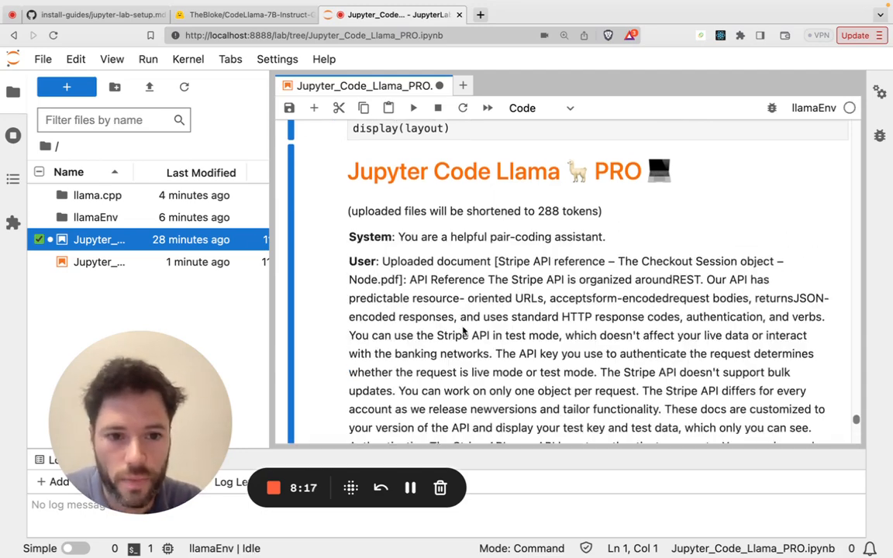
scroll(down, 3)
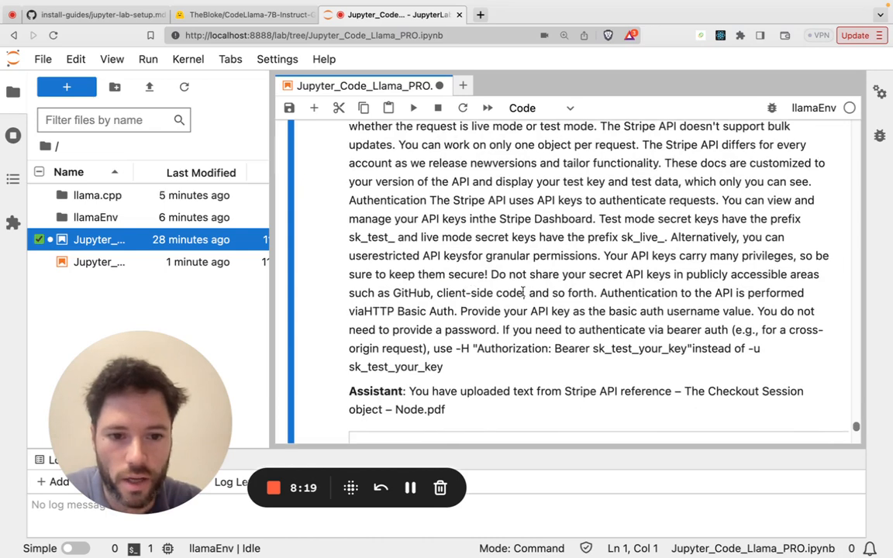
scroll(up, 3)
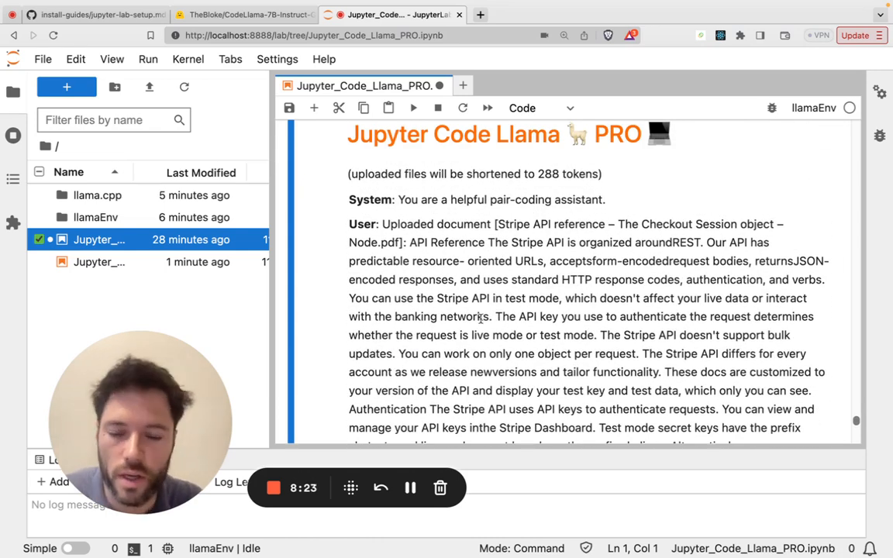
scroll(down, 3)
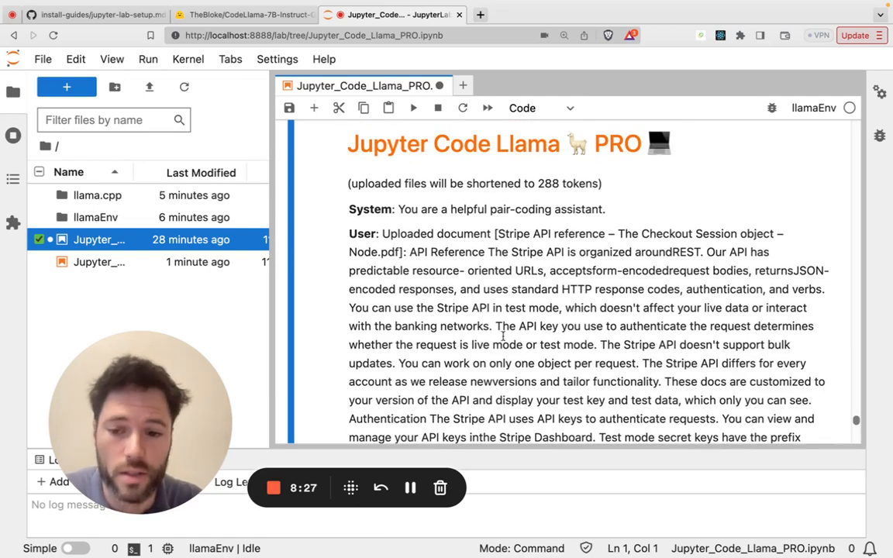
scroll(down, 3)
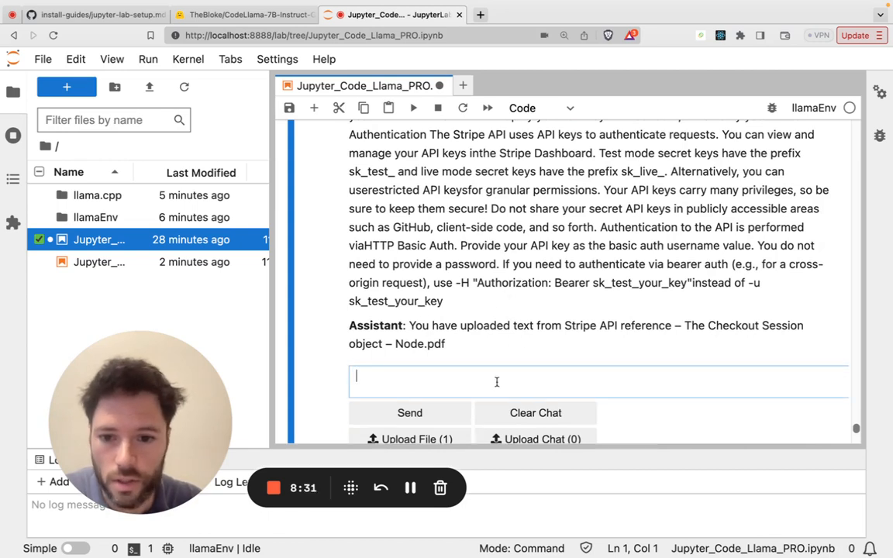
- Ask 'give me a five word summary of that' and receive the assistant's reply
text(give me)
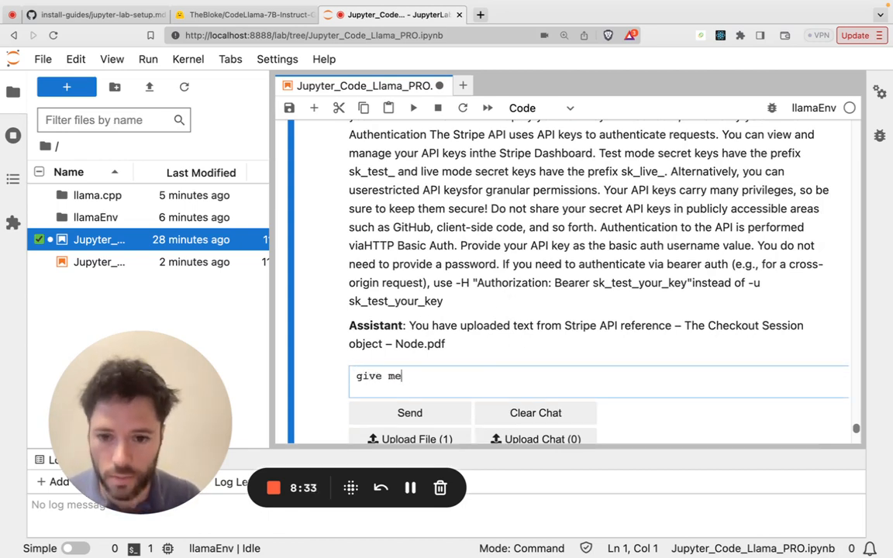
text(a five word)
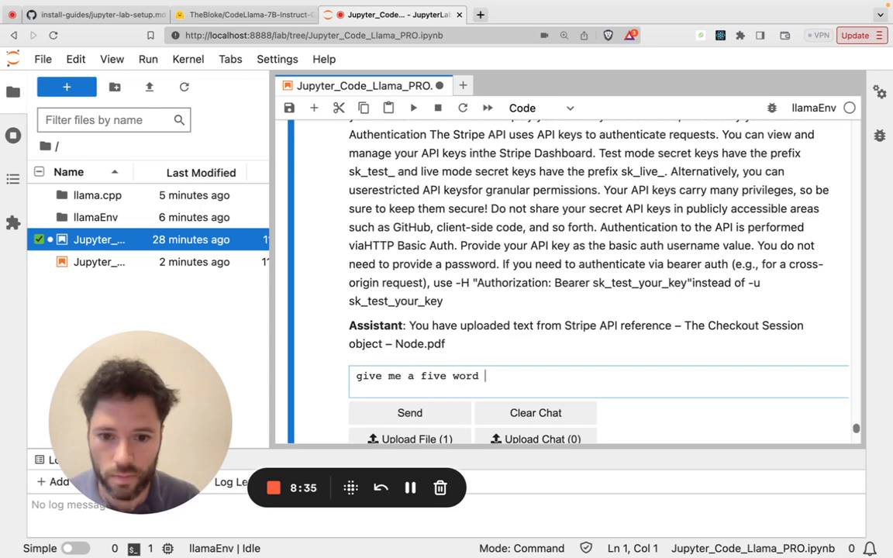
text(summary of that)
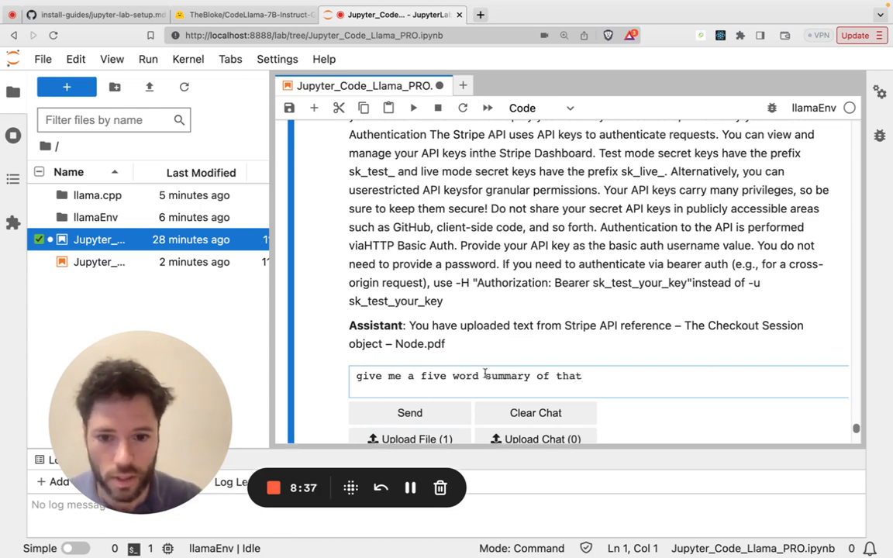
click(409, 413)
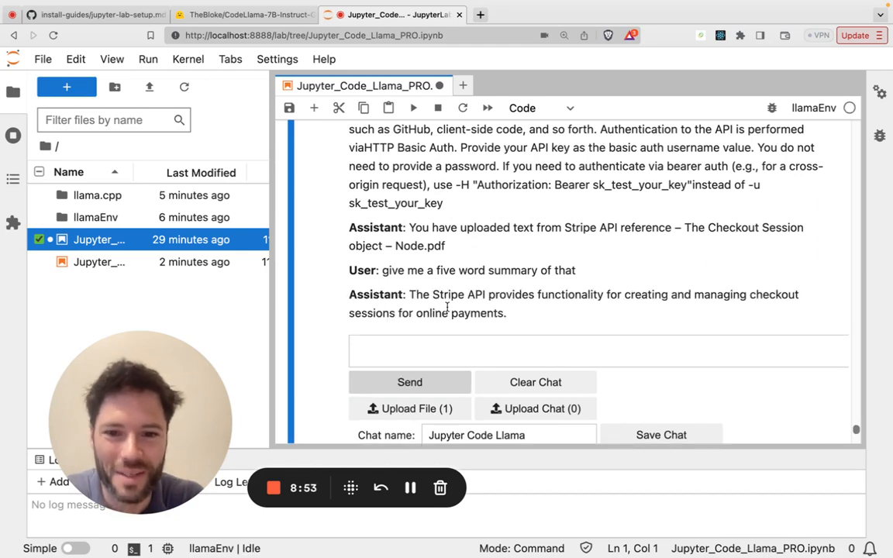
mouse_move(592, 310)
text(My_stripe_Chat)
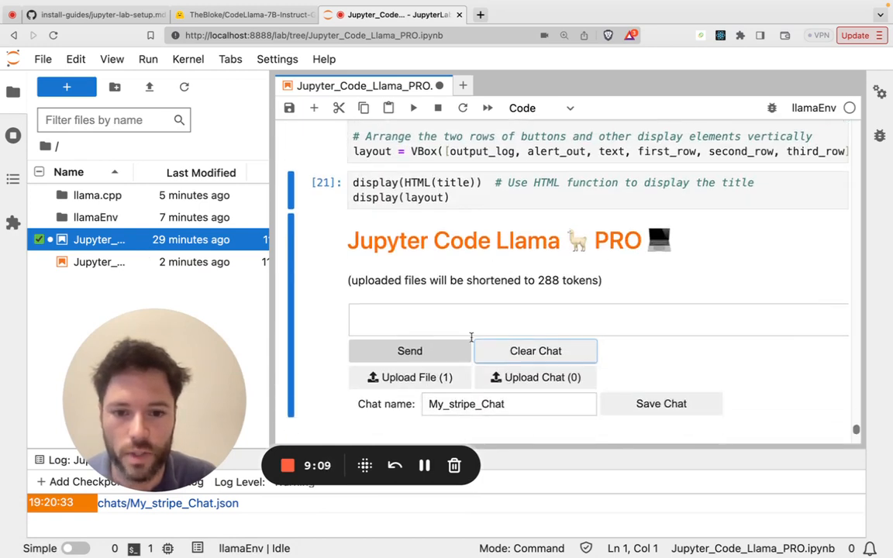
- Load stripe_Chat.json to restore the earlier Stripe document conversation and review it
click(410, 378)
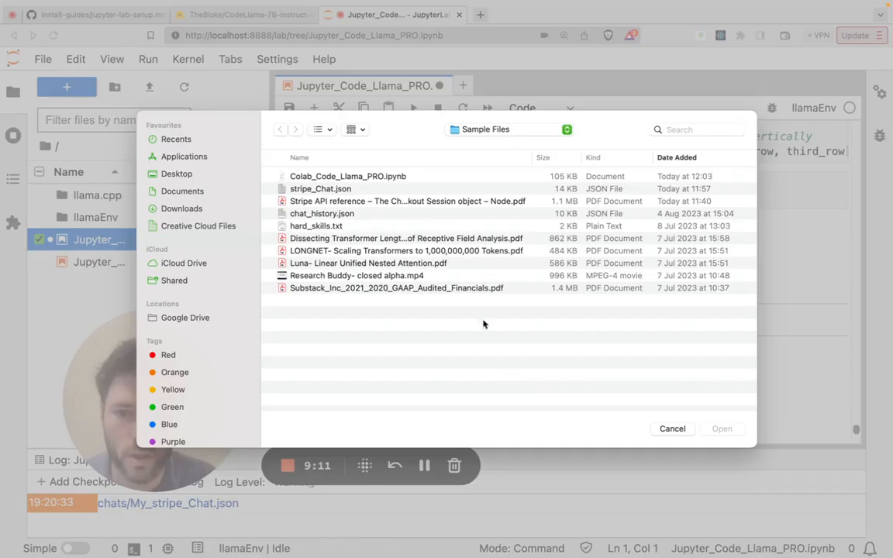
mouse_move(363, 179)
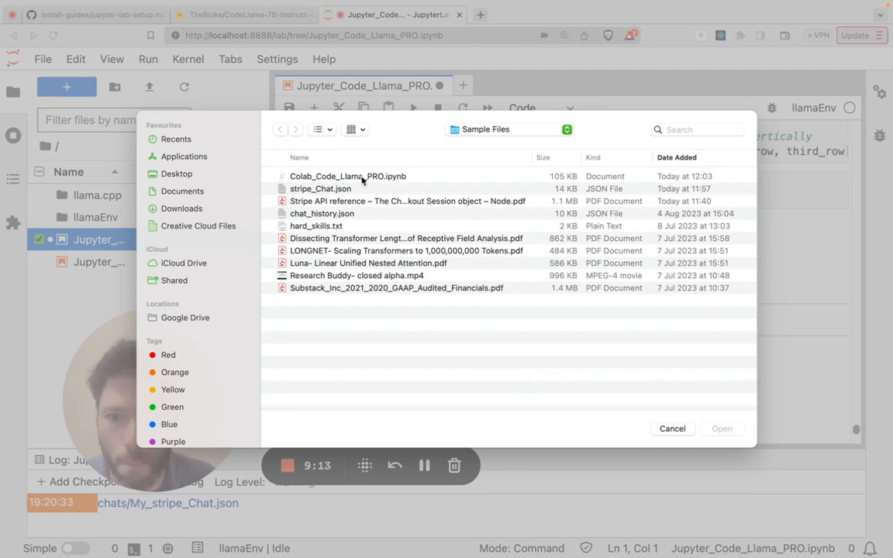
click(320, 190)
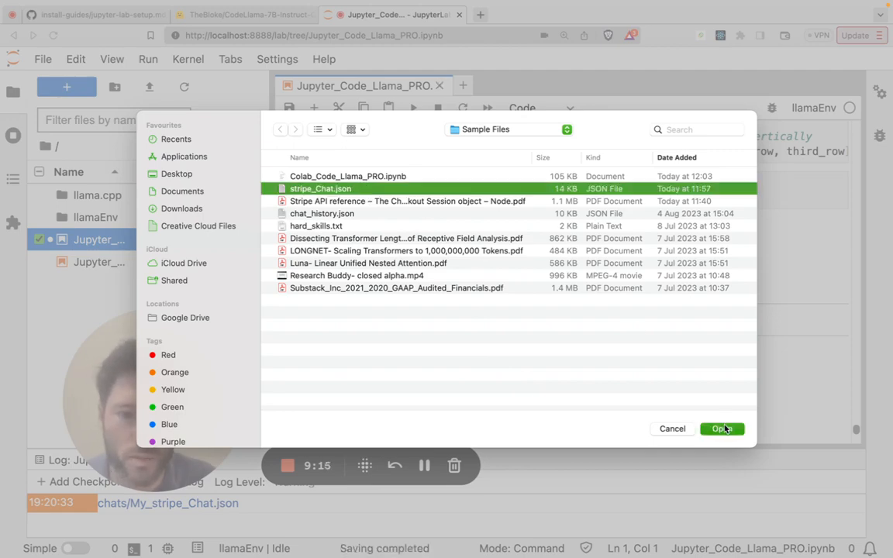
click(721, 428)
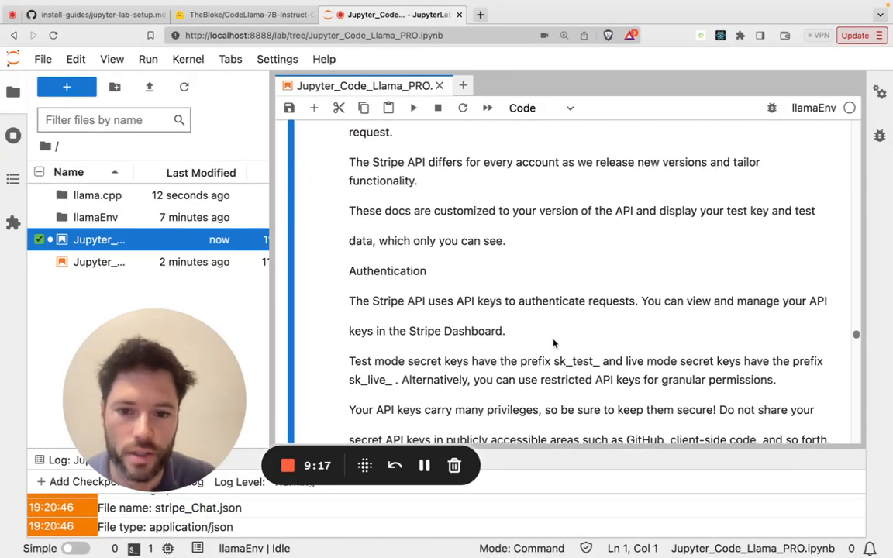
scroll(down, 3)
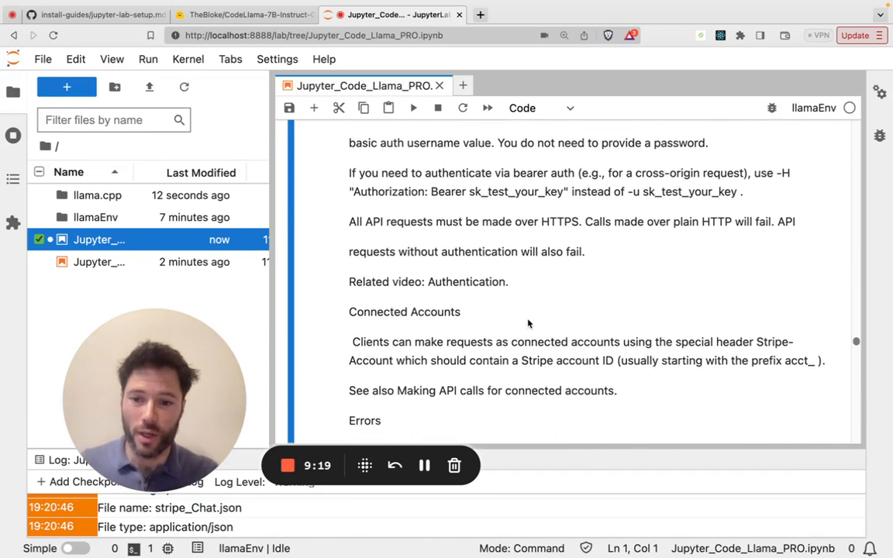
scroll(down, 3)
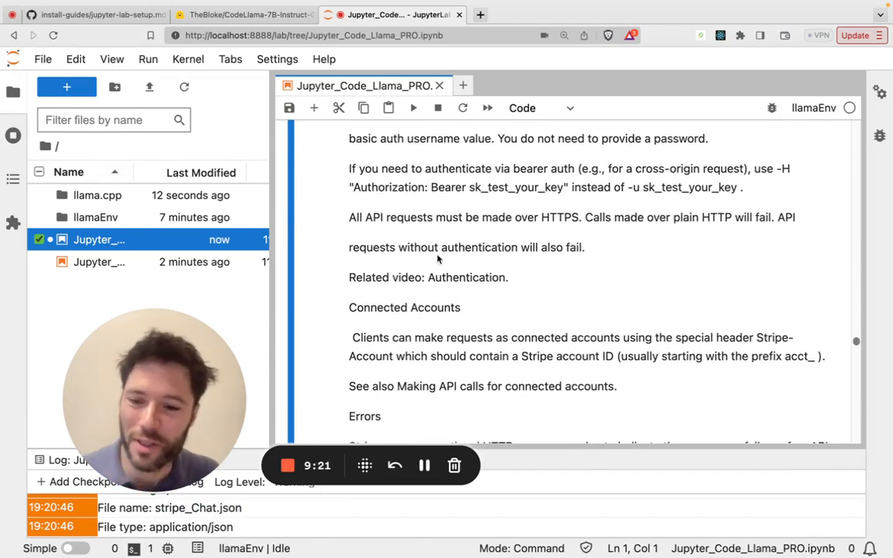
scroll(up, 3)
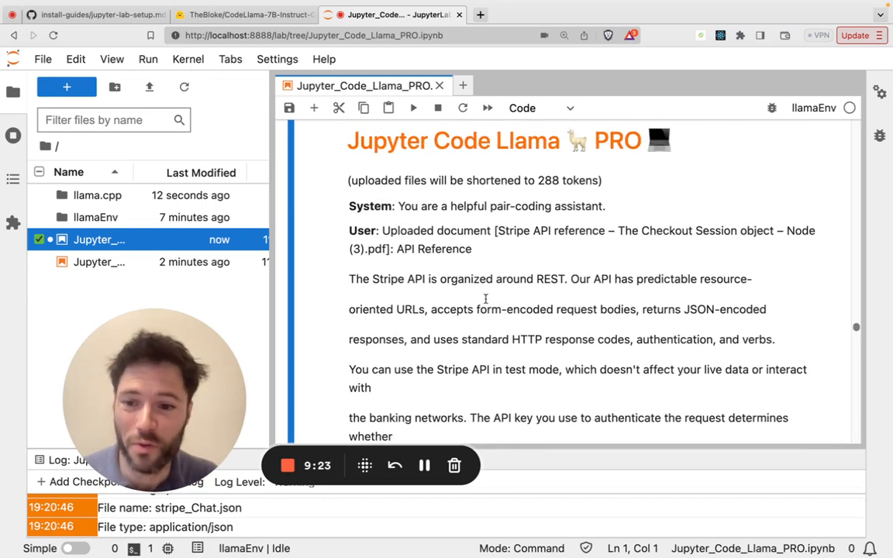